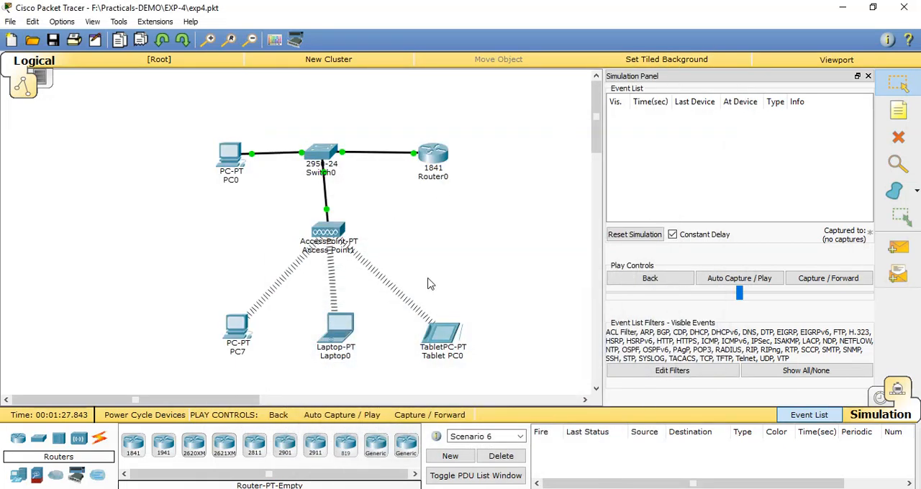
{"action": "mouse_move", "coordinate": [432, 280]}
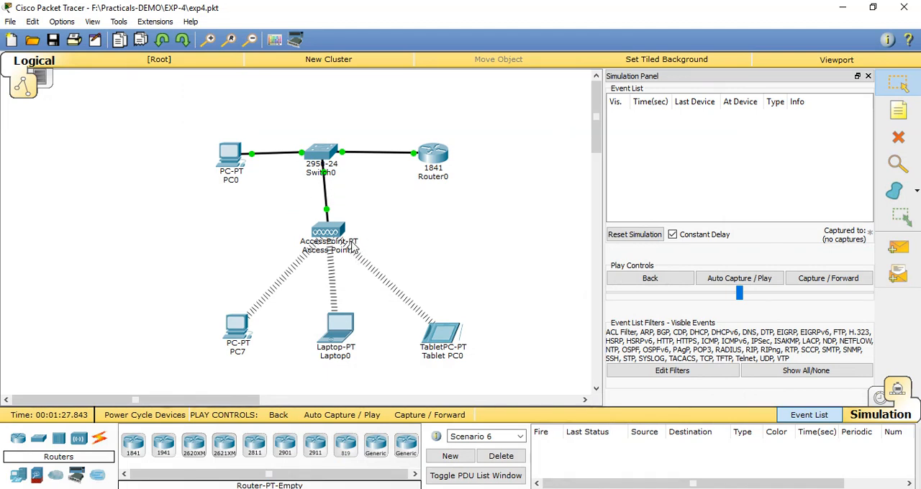
{"action": "mouse_move", "coordinate": [327, 230]}
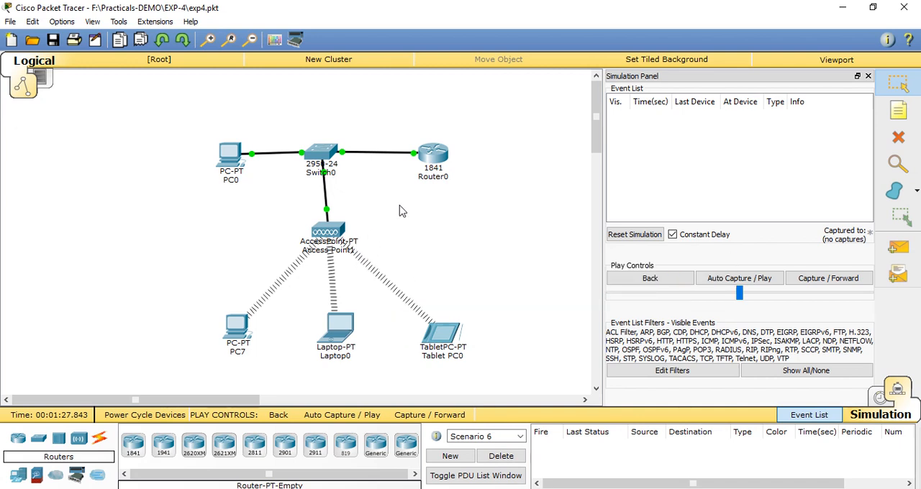
{"action": "mouse_move", "coordinate": [455, 212]}
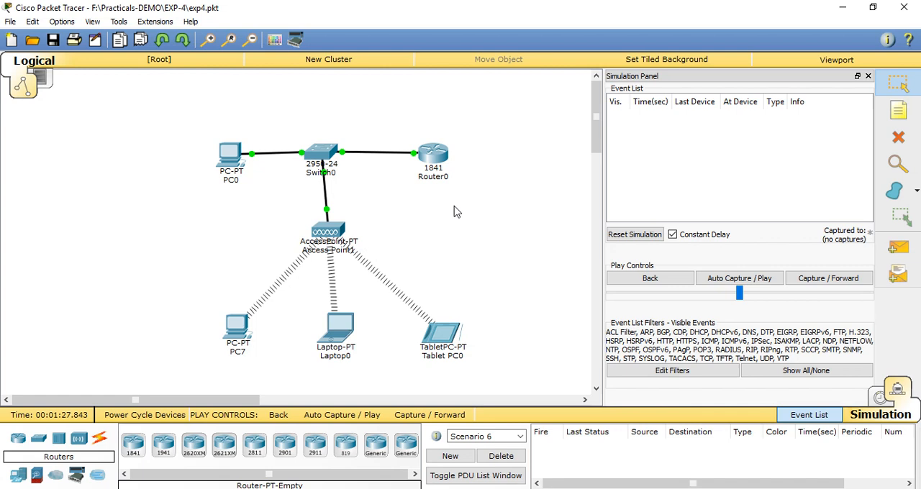
{"action": "mouse_move", "coordinate": [490, 222]}
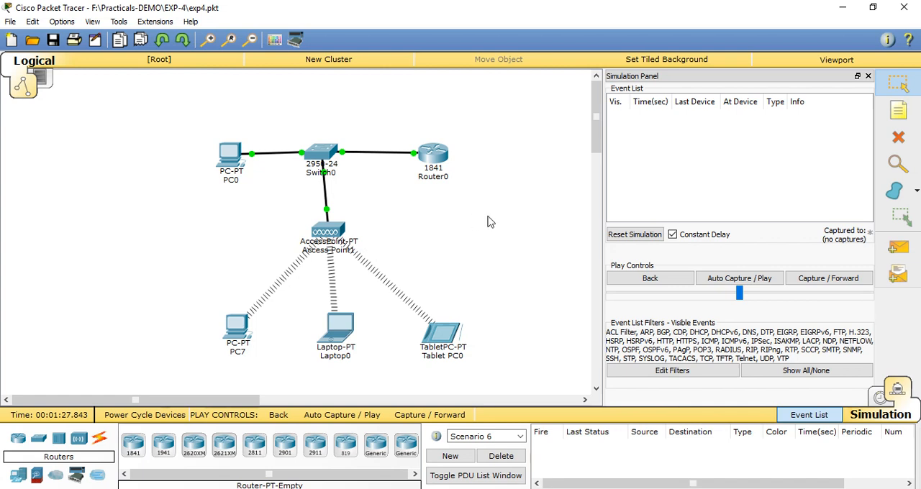
{"action": "mouse_move", "coordinate": [416, 248]}
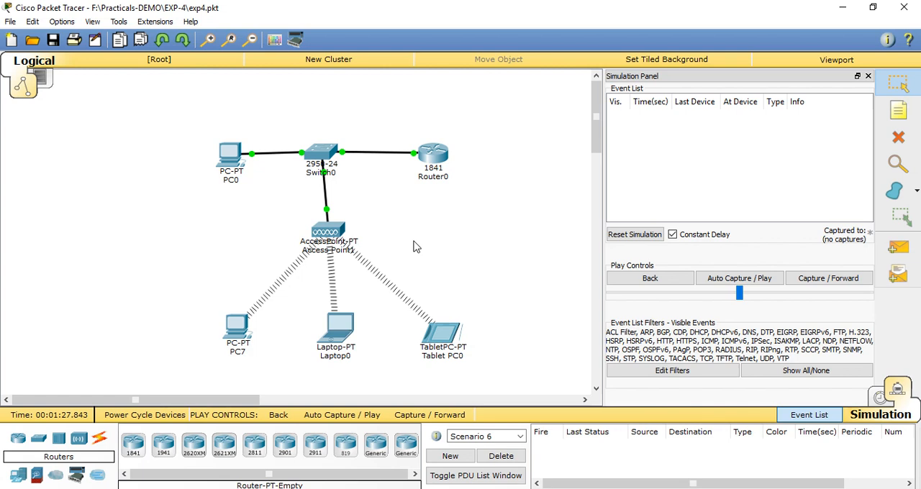
{"action": "mouse_move", "coordinate": [340, 210]}
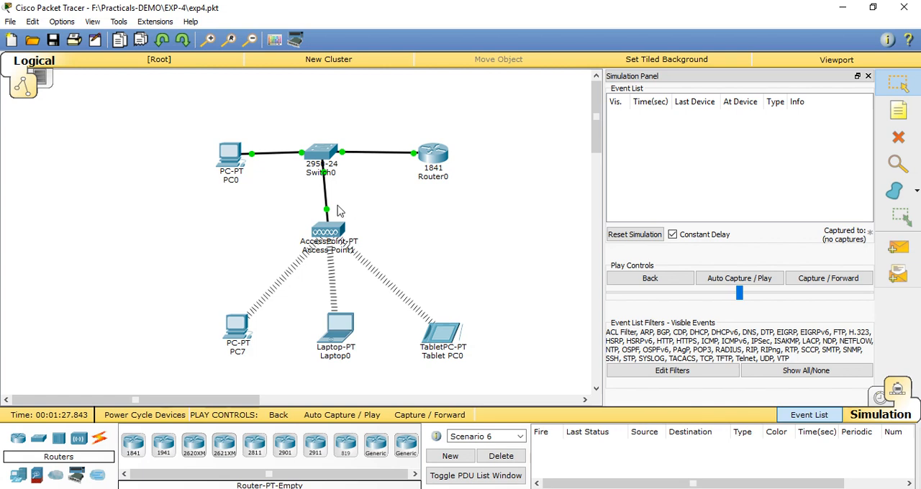
{"action": "mouse_move", "coordinate": [580, 326]}
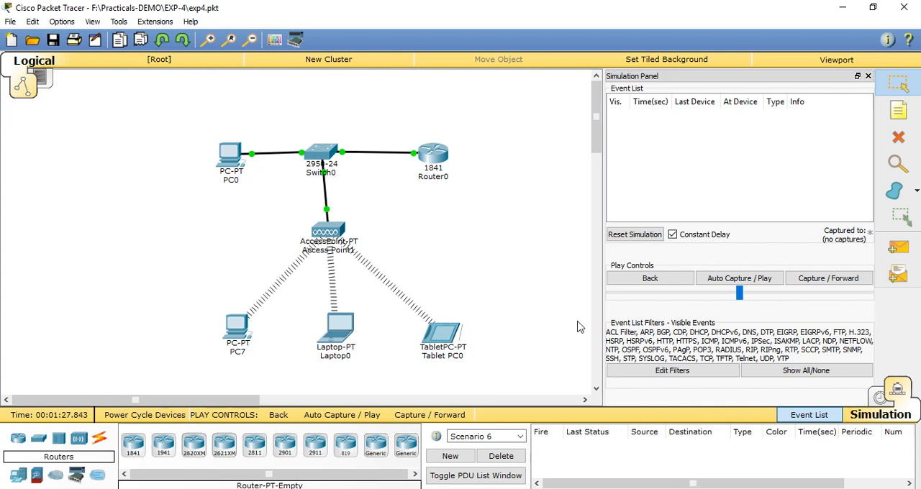
{"action": "mouse_move", "coordinate": [555, 305]}
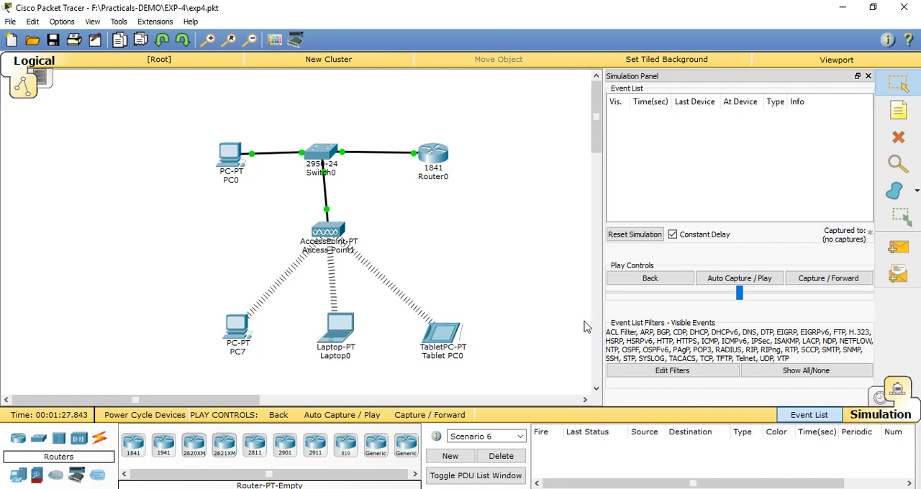
{"action": "mouse_move", "coordinate": [518, 346]}
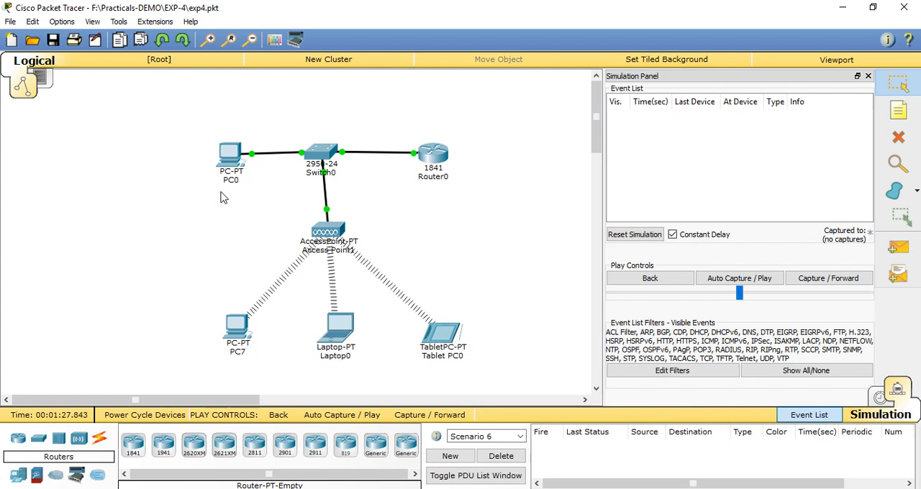
{"action": "mouse_move", "coordinate": [223, 208]}
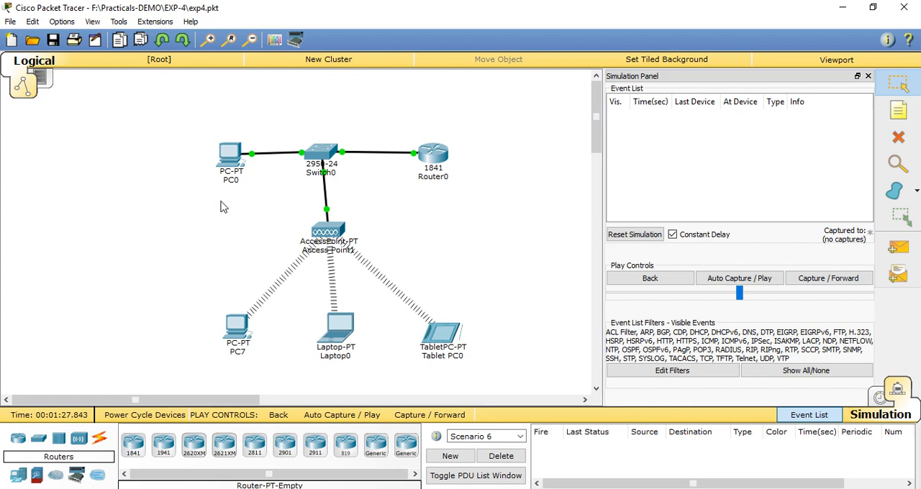
{"action": "mouse_move", "coordinate": [223, 205]}
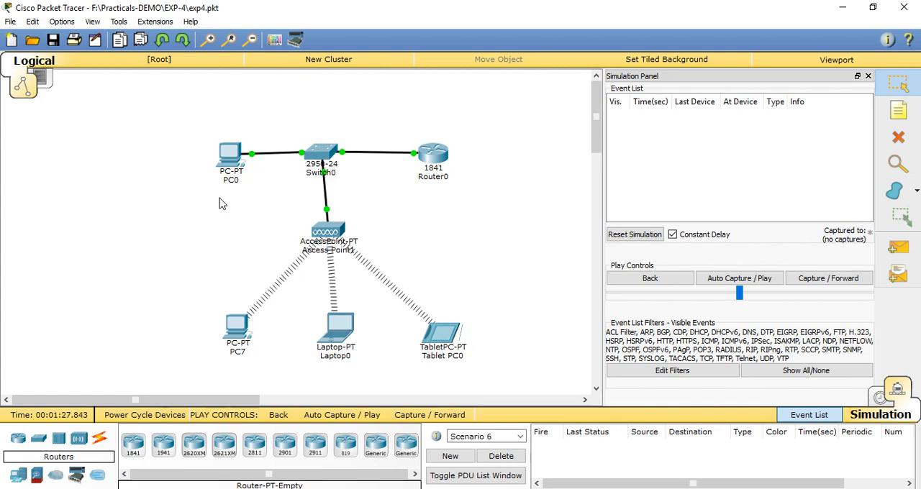
{"action": "mouse_move", "coordinate": [219, 205]}
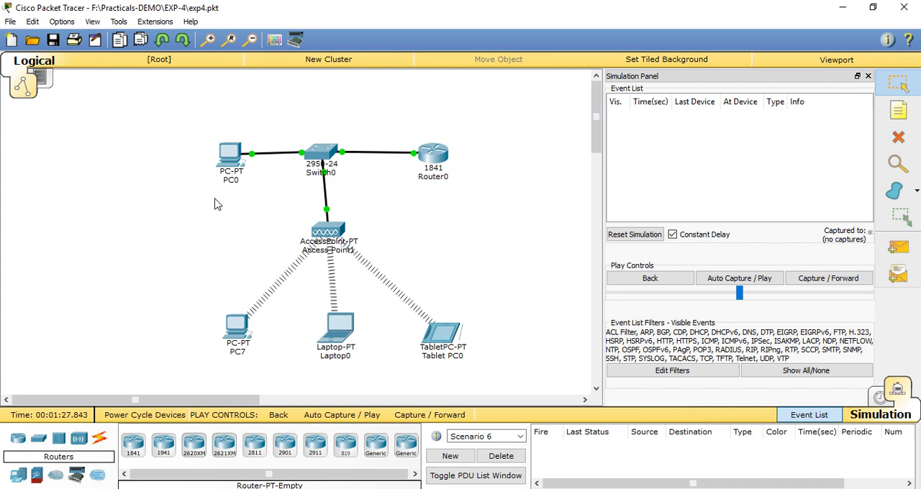
{"action": "mouse_move", "coordinate": [213, 236]}
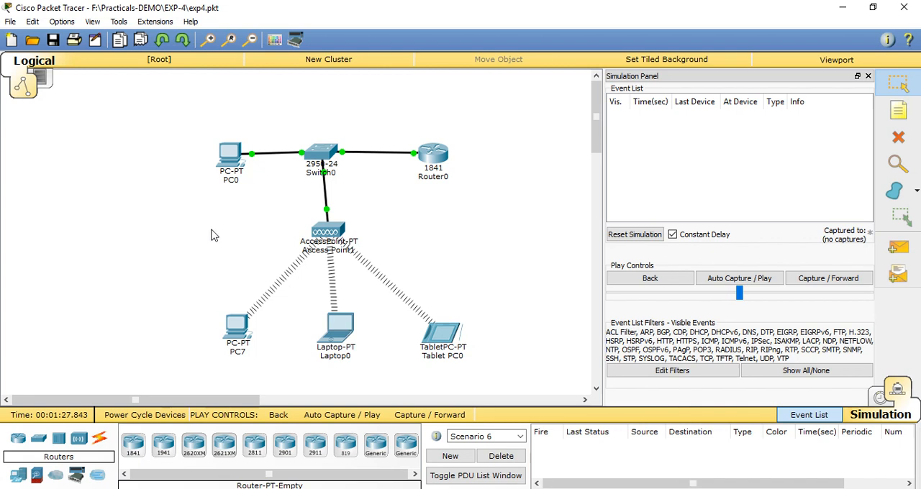
{"action": "mouse_move", "coordinate": [213, 245]}
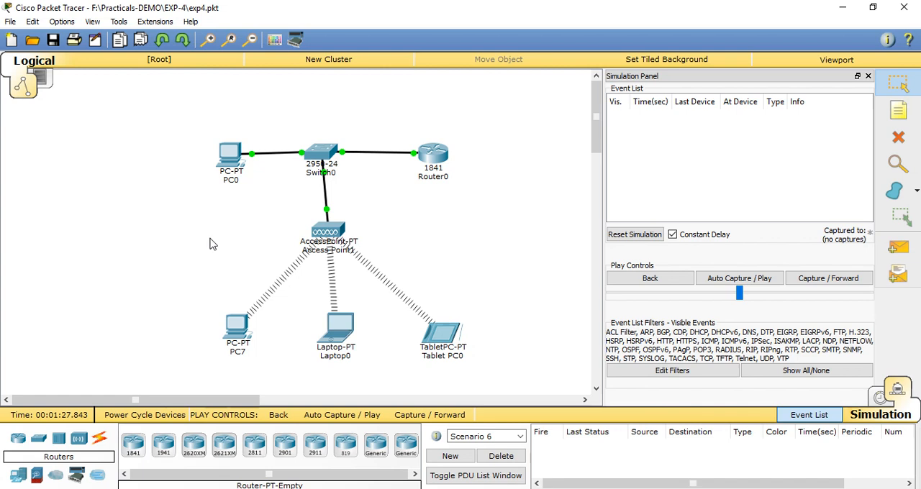
{"action": "mouse_move", "coordinate": [207, 249]}
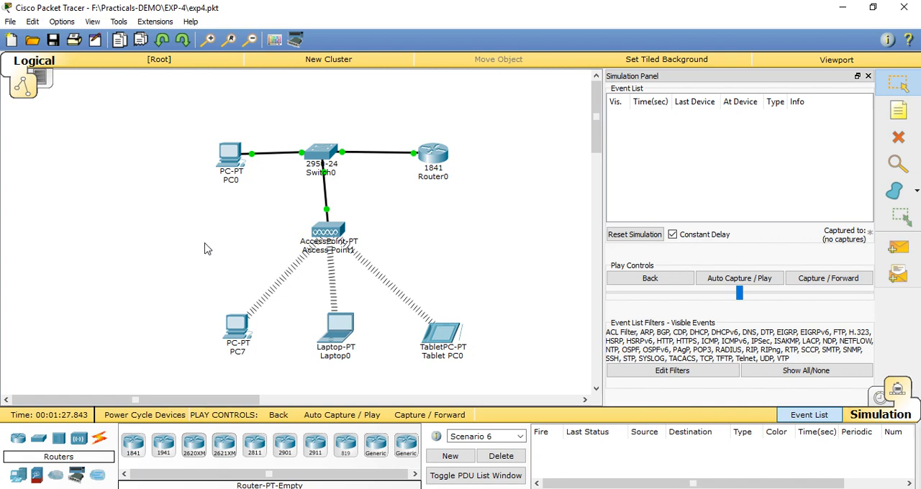
{"action": "mouse_move", "coordinate": [215, 255]}
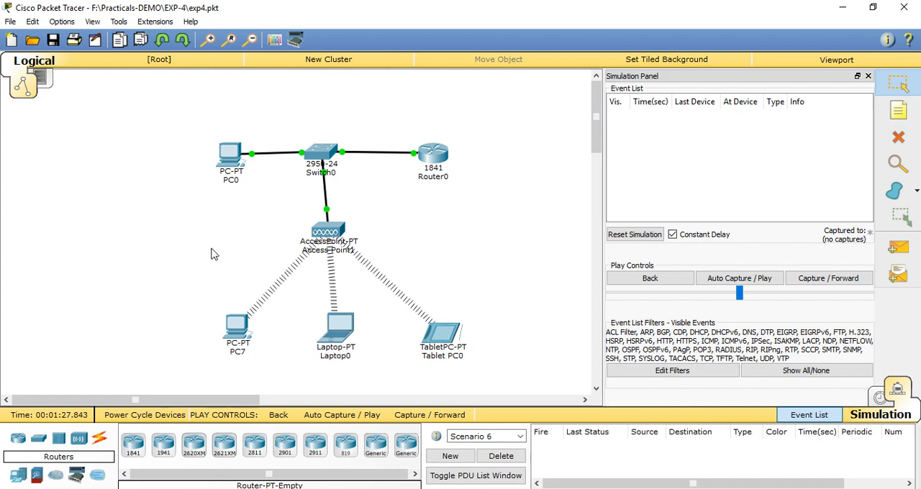
{"action": "mouse_move", "coordinate": [222, 261]}
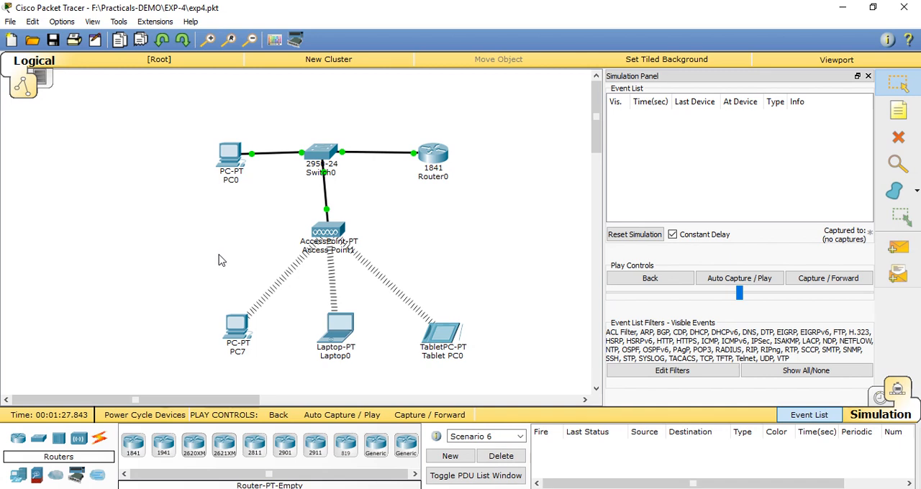
{"action": "mouse_move", "coordinate": [222, 260]}
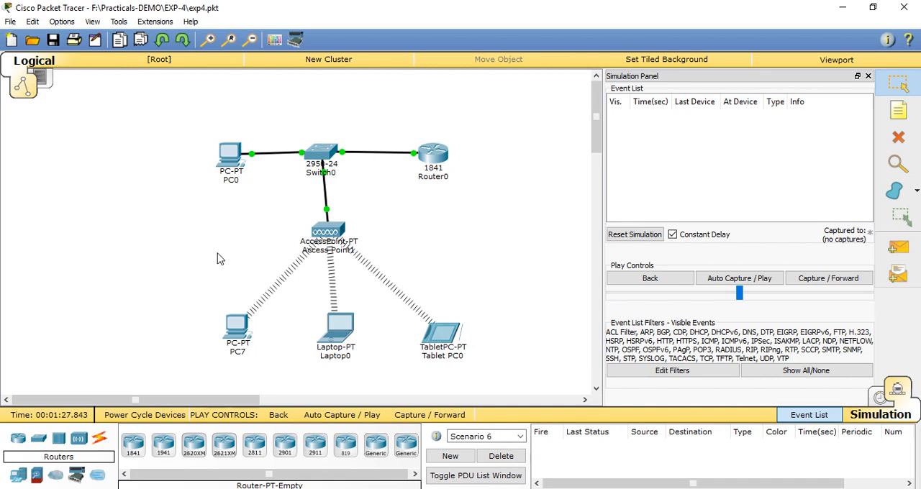
{"action": "mouse_move", "coordinate": [254, 296]}
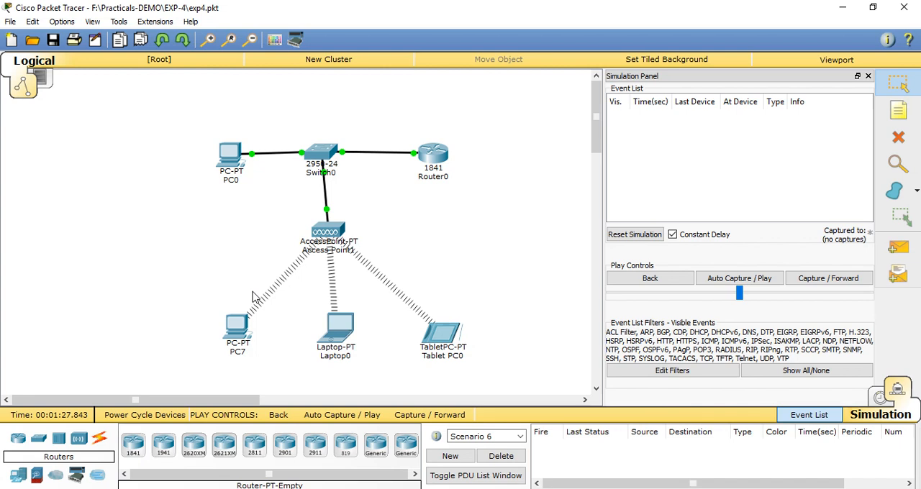
{"action": "mouse_move", "coordinate": [258, 305]}
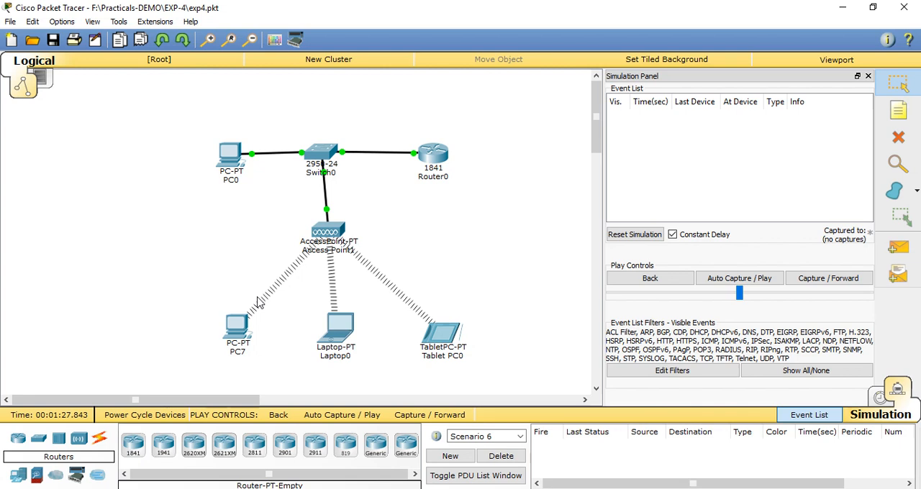
{"action": "mouse_move", "coordinate": [273, 292]}
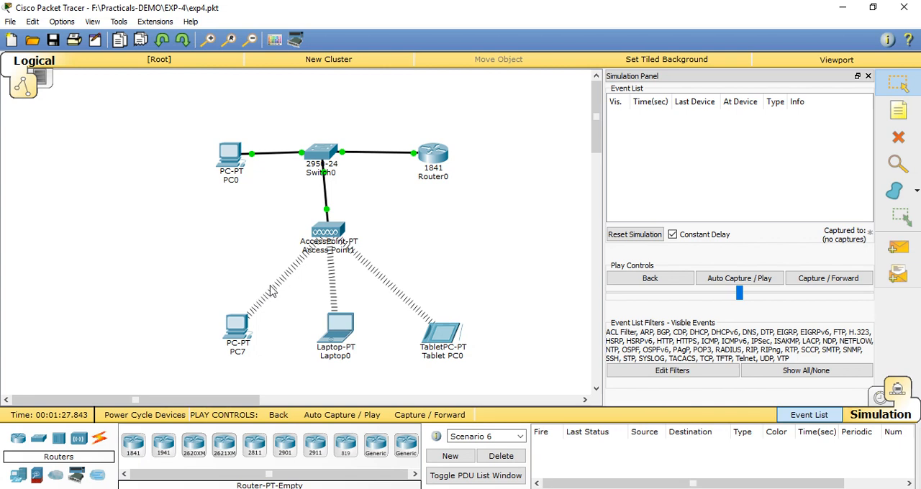
{"action": "mouse_move", "coordinate": [202, 380]}
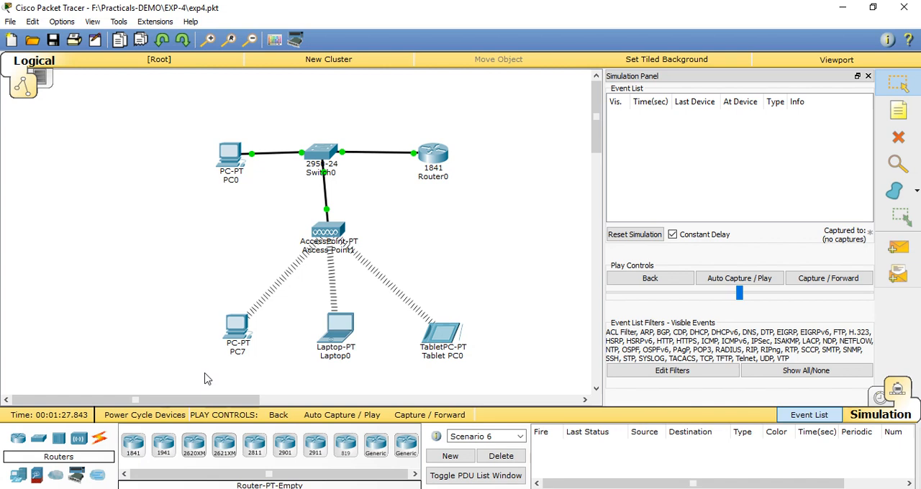
{"action": "mouse_move", "coordinate": [224, 374]}
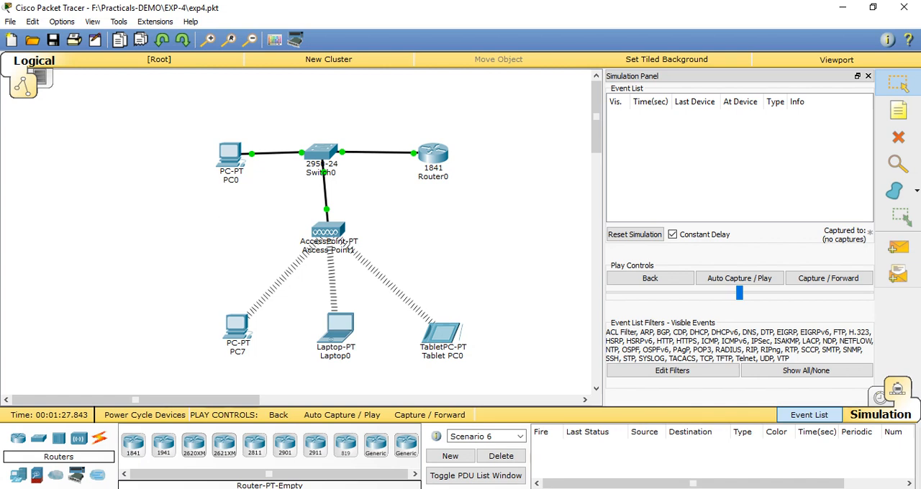
{"action": "mouse_move", "coordinate": [251, 389]}
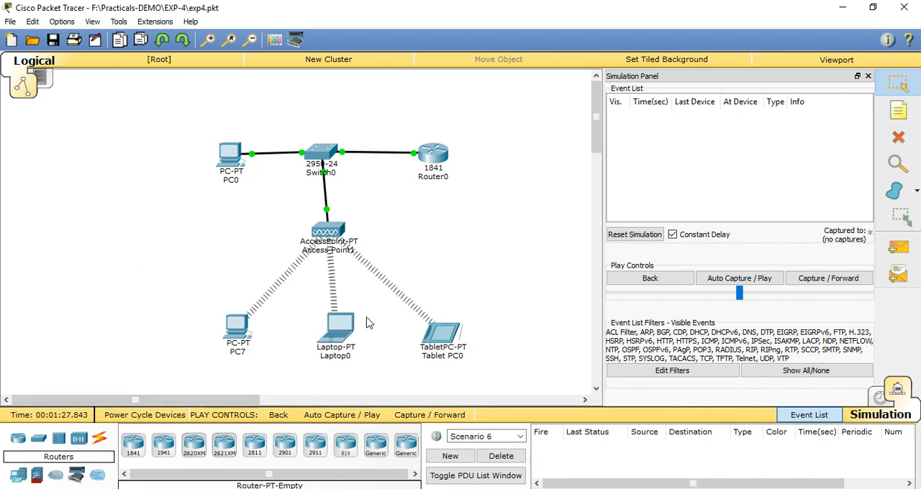
{"action": "mouse_move", "coordinate": [302, 229]}
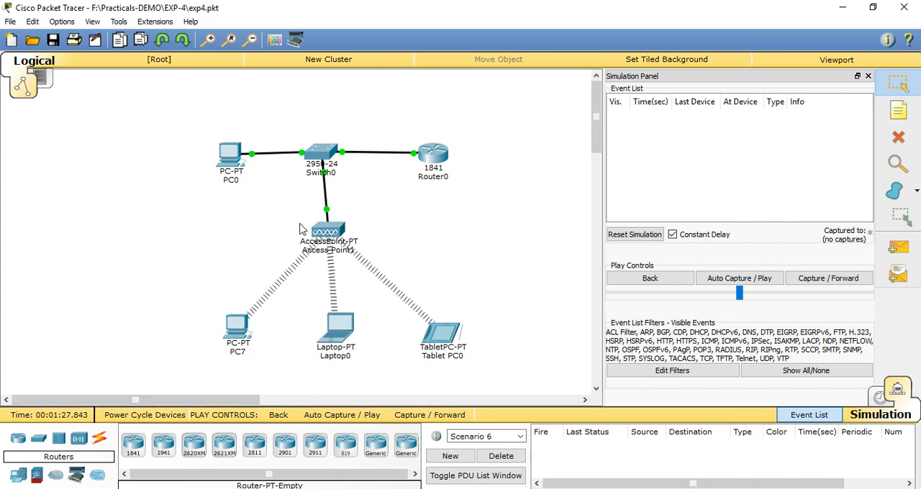
{"action": "mouse_move", "coordinate": [323, 230]}
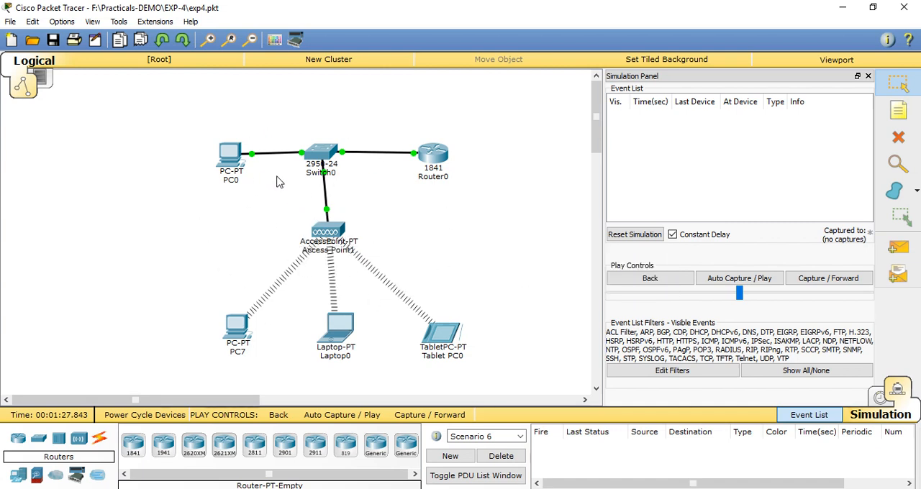
{"action": "mouse_move", "coordinate": [328, 320]}
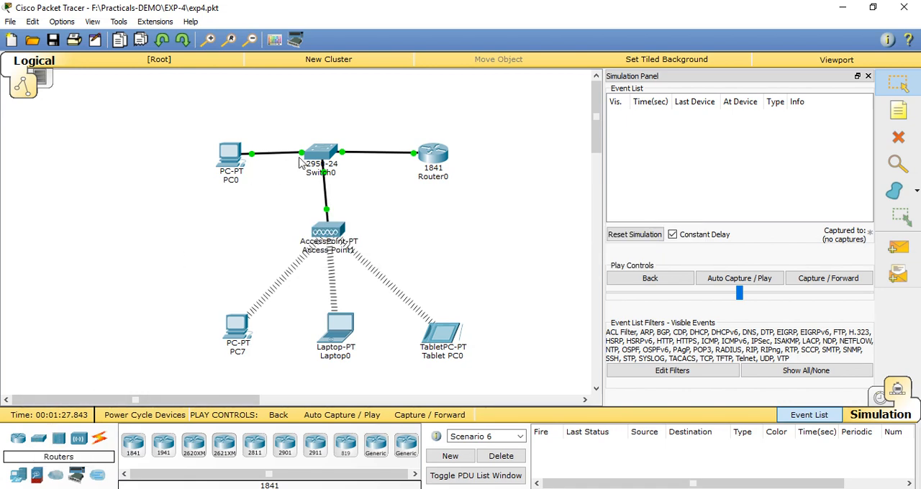
{"action": "mouse_move", "coordinate": [361, 239]}
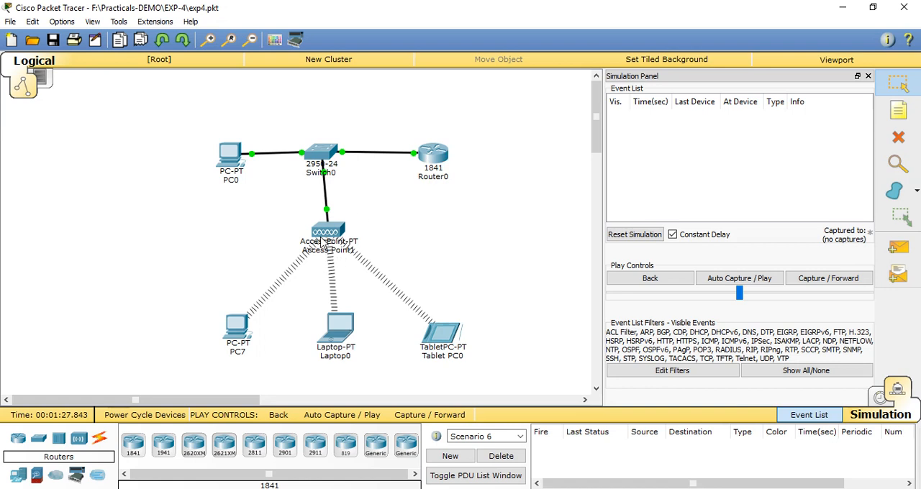
{"action": "mouse_move", "coordinate": [236, 309]}
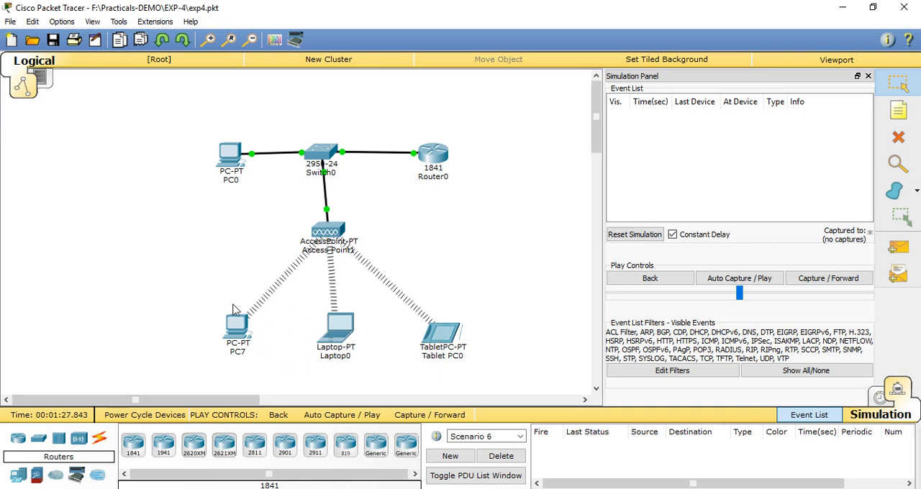
{"action": "mouse_move", "coordinate": [381, 247]}
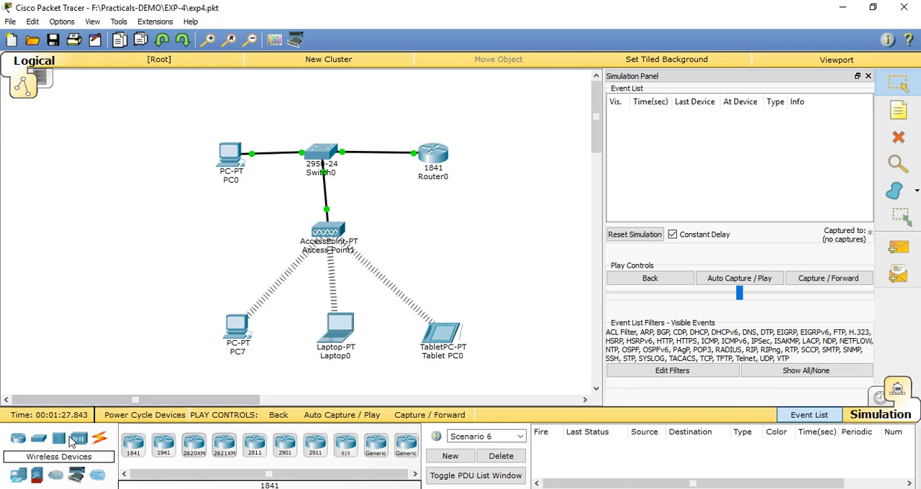
{"action": "mouse_move", "coordinate": [79, 437]}
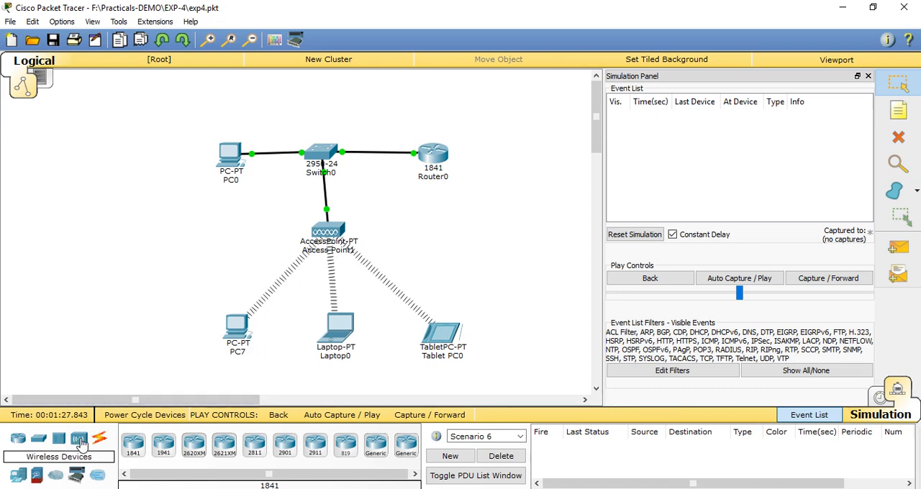
Browse the Switches and Routers categories, then show the End Devices models
{"action": "left_click", "coordinate": [78, 438]}
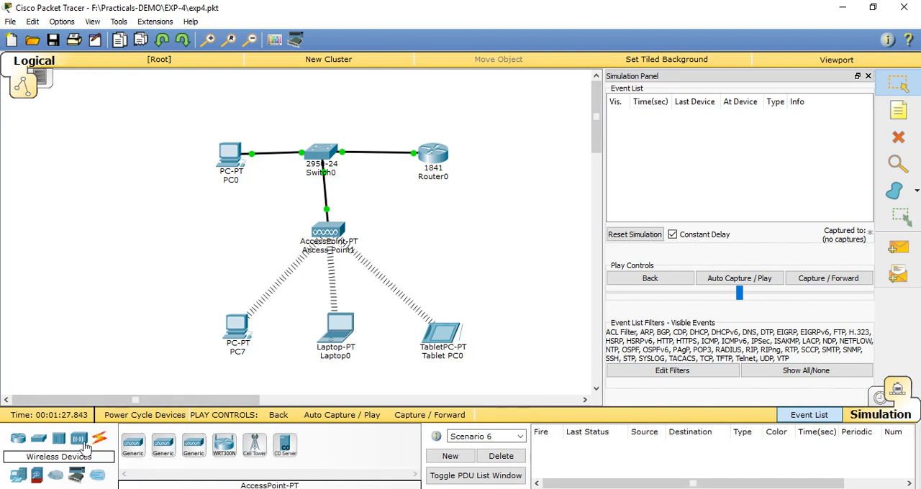
{"action": "left_click", "coordinate": [37, 438]}
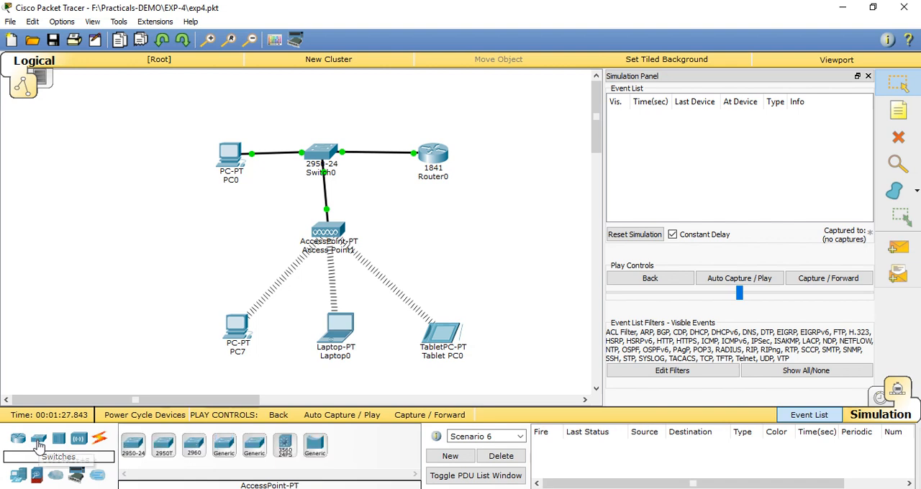
{"action": "mouse_move", "coordinate": [137, 440]}
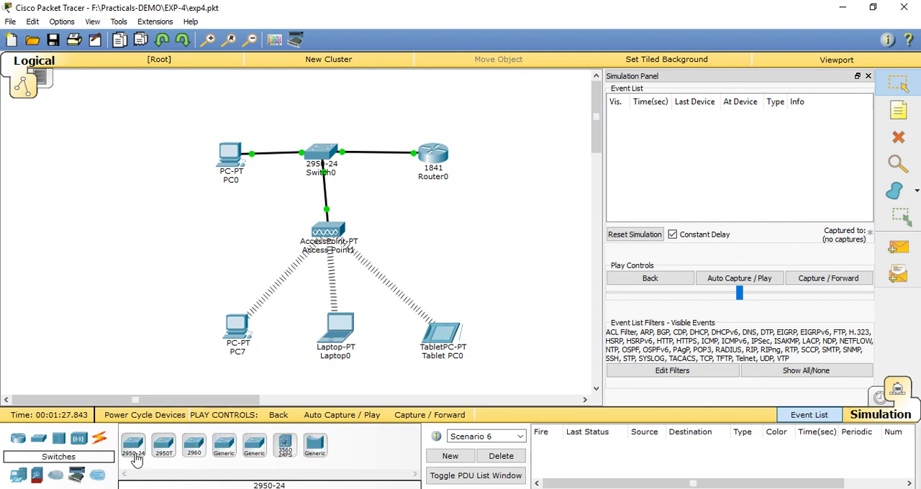
{"action": "left_click", "coordinate": [18, 438]}
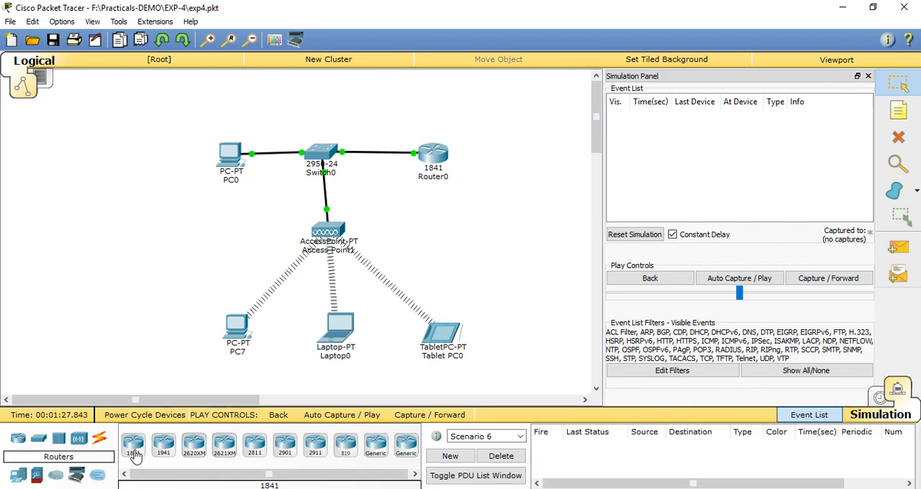
{"action": "left_click", "coordinate": [18, 469]}
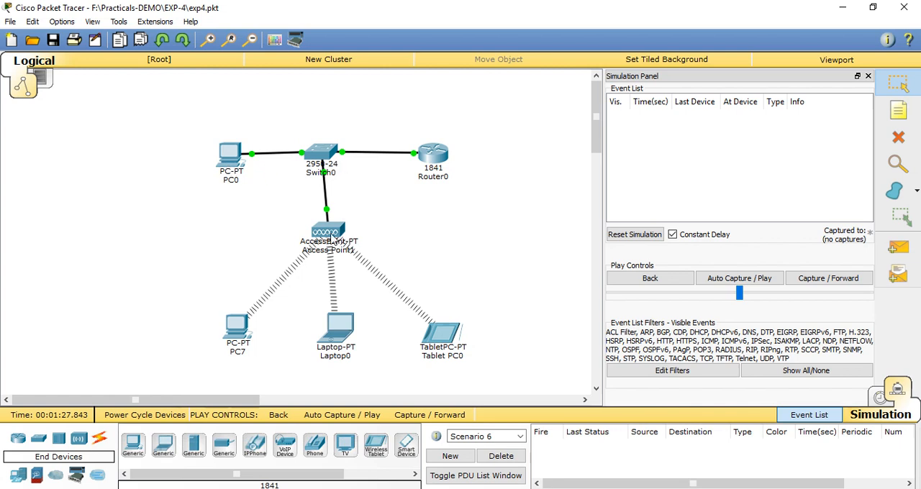
{"action": "mouse_move", "coordinate": [328, 242]}
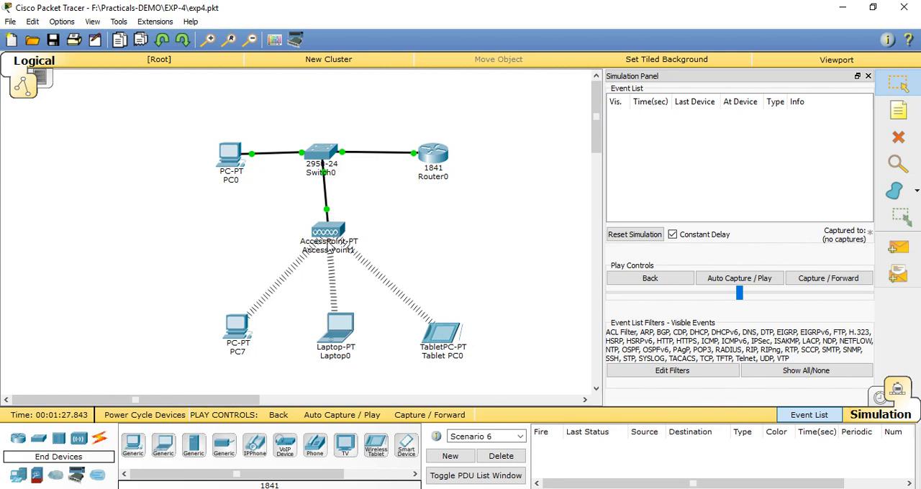
{"action": "mouse_move", "coordinate": [372, 349]}
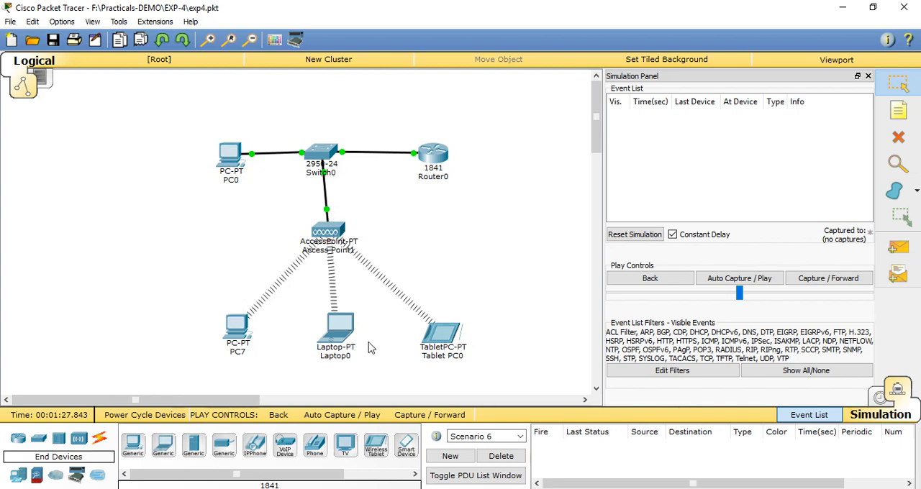
{"action": "mouse_move", "coordinate": [231, 305]}
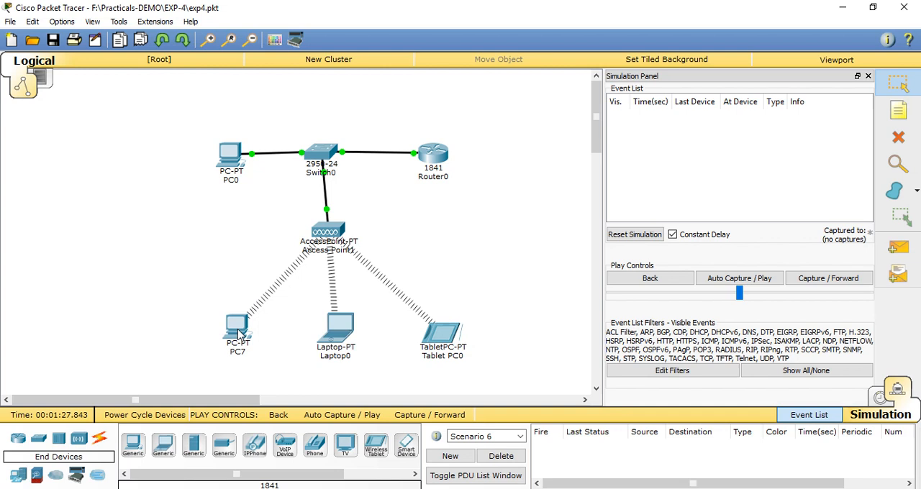
{"action": "left_click", "coordinate": [78, 438]}
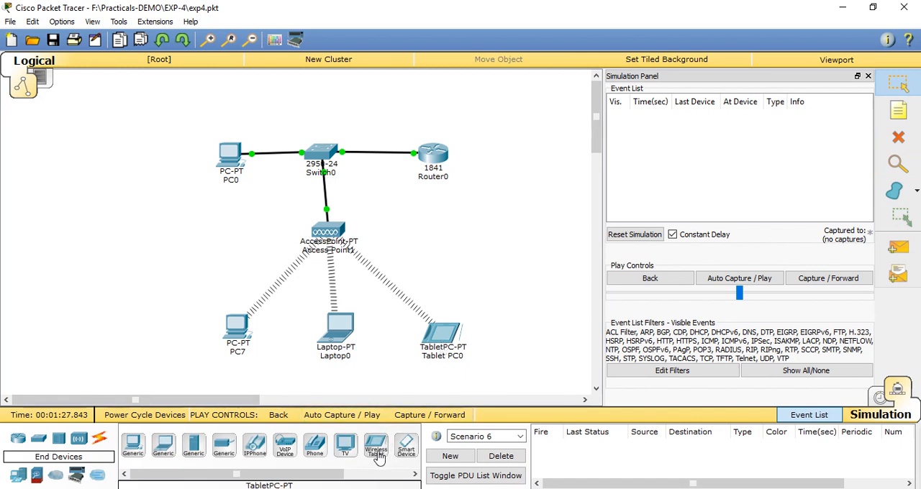
{"action": "mouse_move", "coordinate": [160, 450]}
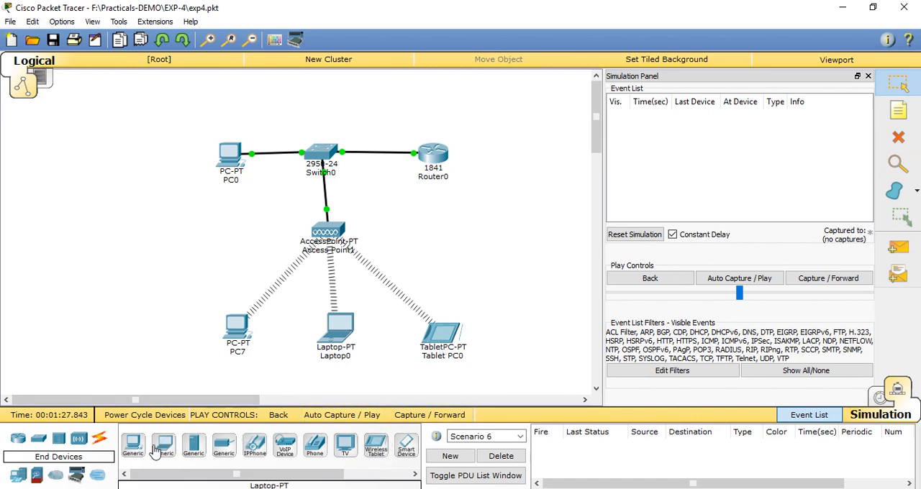
{"action": "mouse_move", "coordinate": [132, 446]}
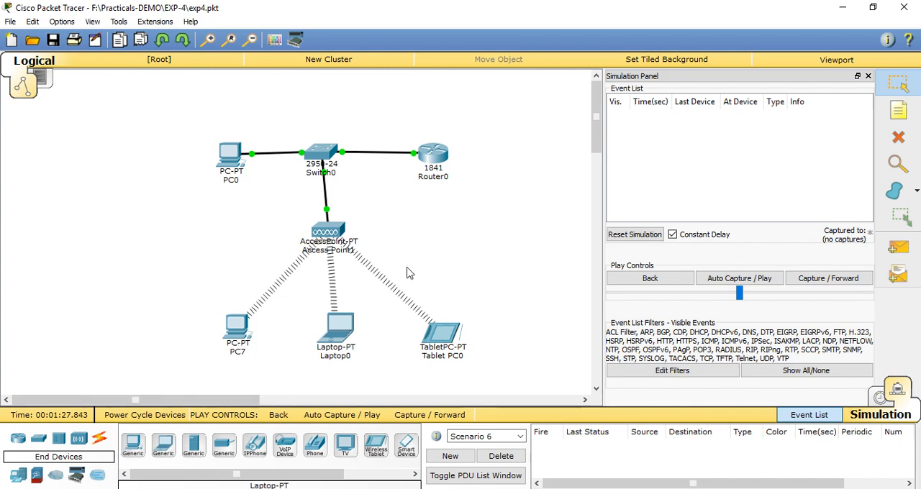
{"action": "mouse_move", "coordinate": [242, 152]}
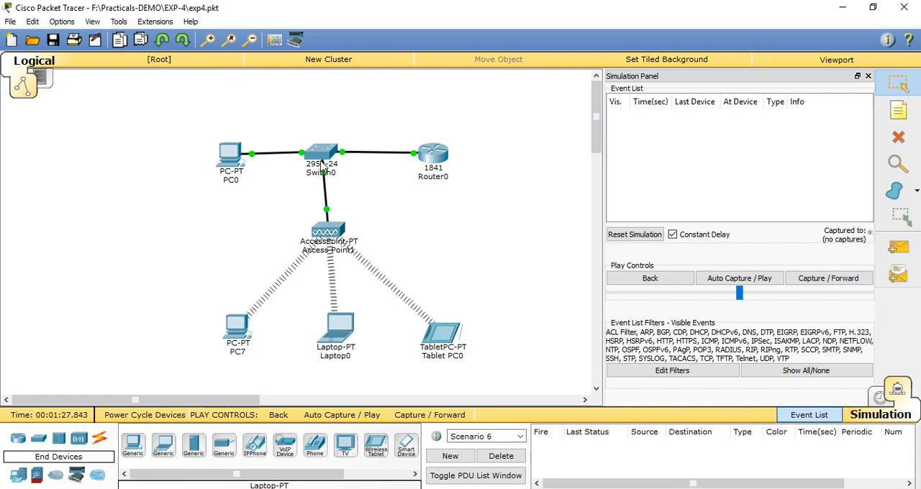
{"action": "mouse_move", "coordinate": [329, 229]}
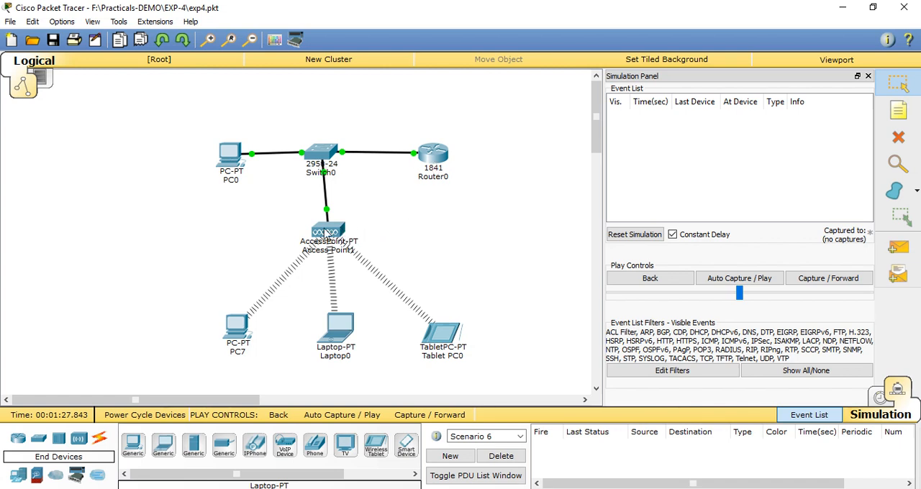
{"action": "mouse_move", "coordinate": [329, 271]}
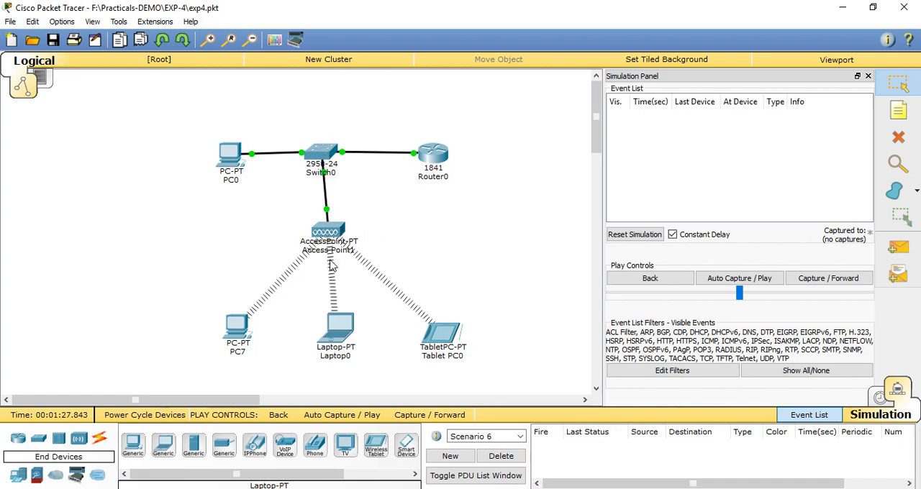
{"action": "mouse_move", "coordinate": [385, 181]}
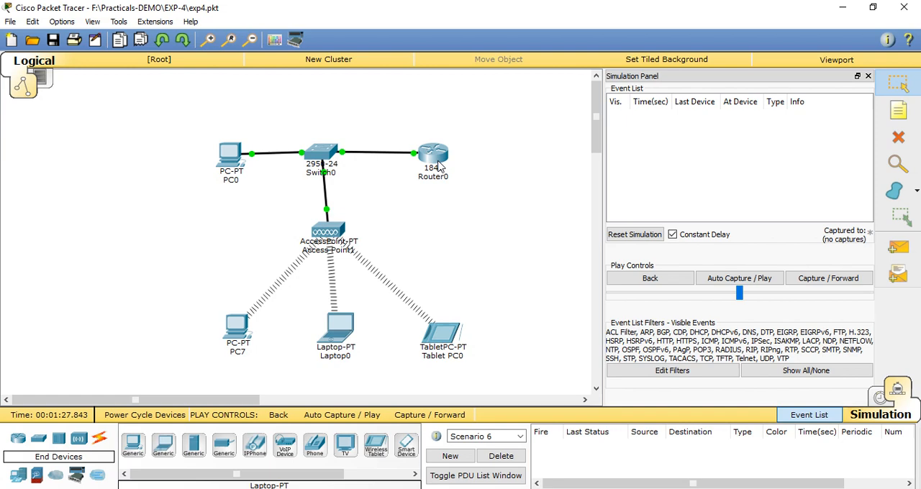
{"action": "left_click", "coordinate": [435, 154]}
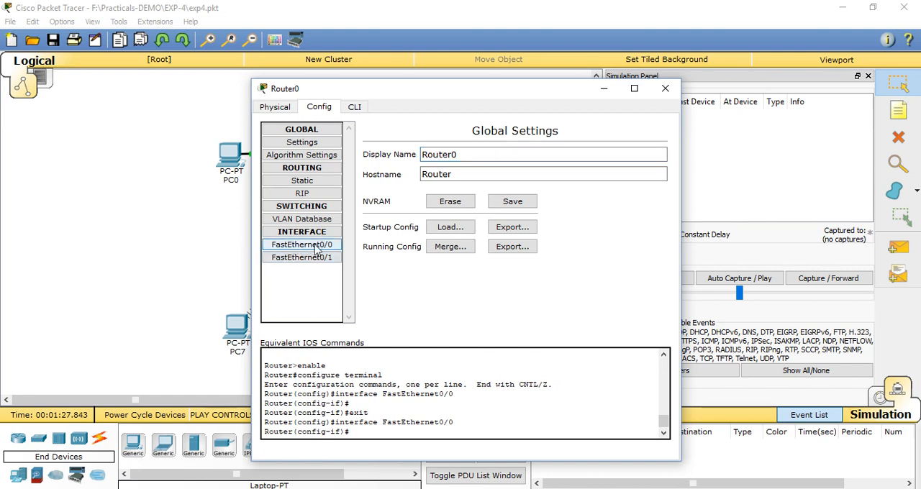
{"action": "left_click", "coordinate": [301, 244]}
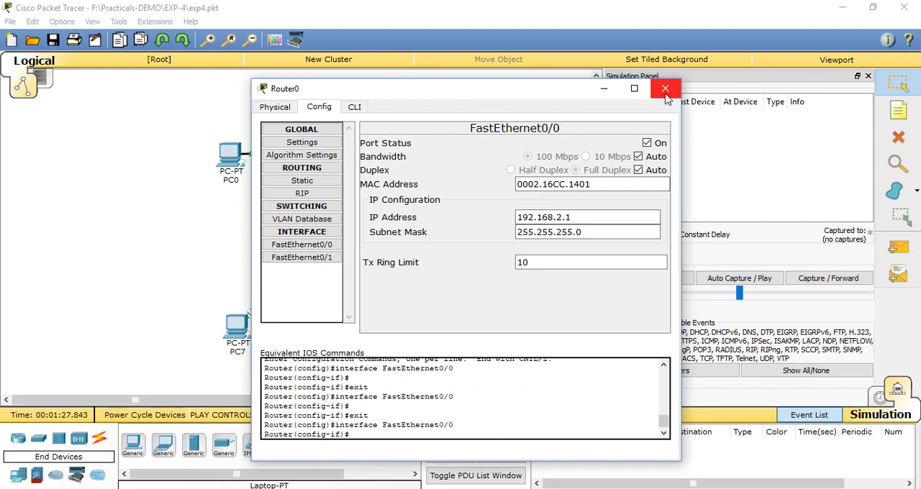
{"action": "left_click", "coordinate": [659, 88]}
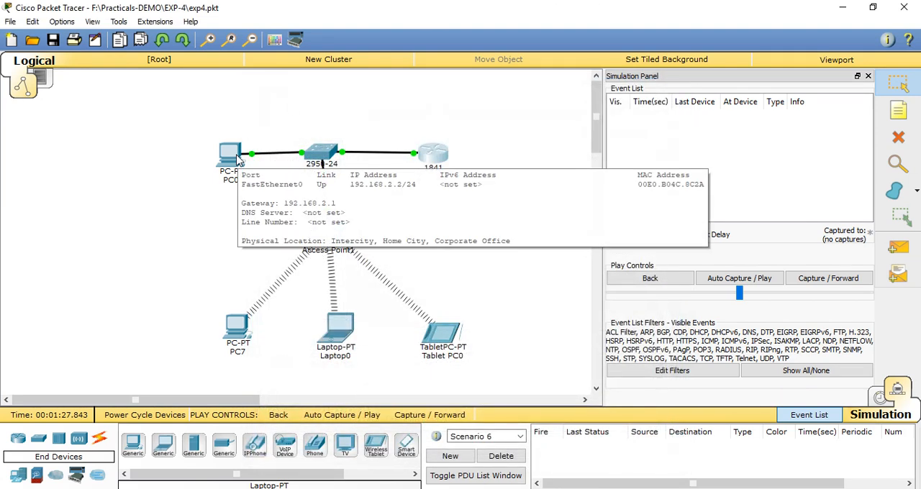
{"action": "left_click", "coordinate": [229, 156]}
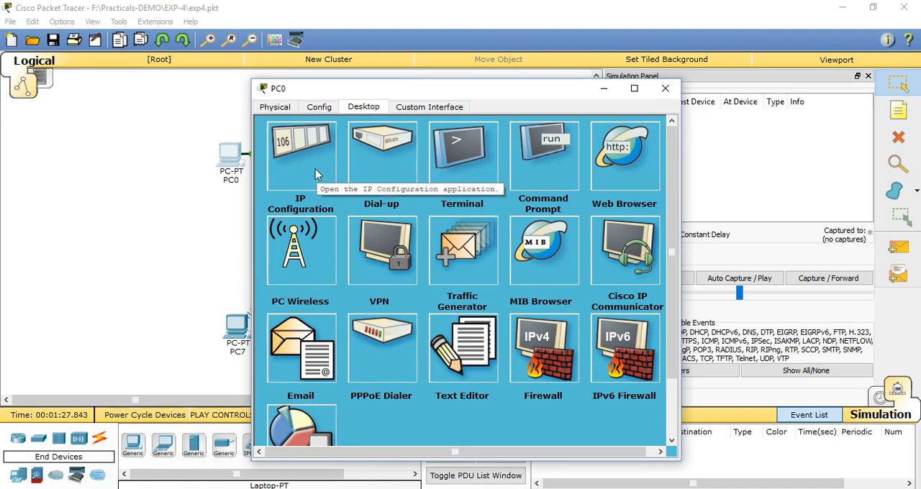
{"action": "left_click", "coordinate": [301, 151]}
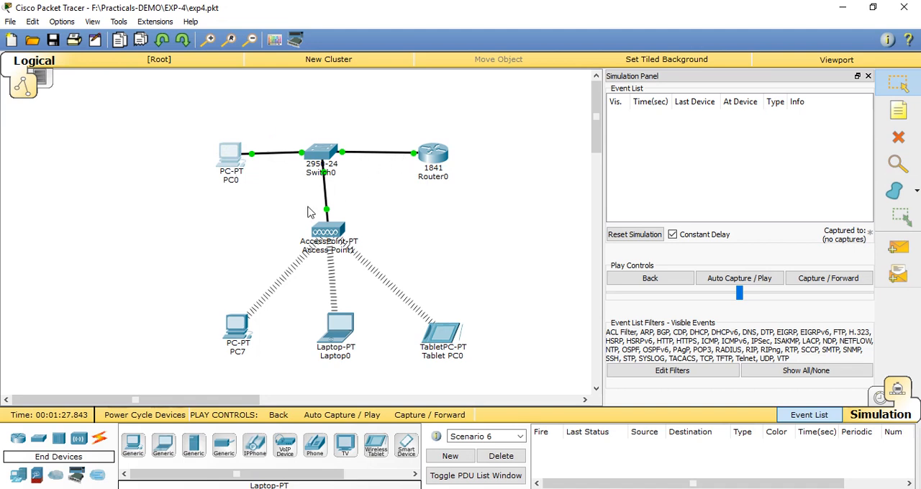
{"action": "mouse_move", "coordinate": [357, 257]}
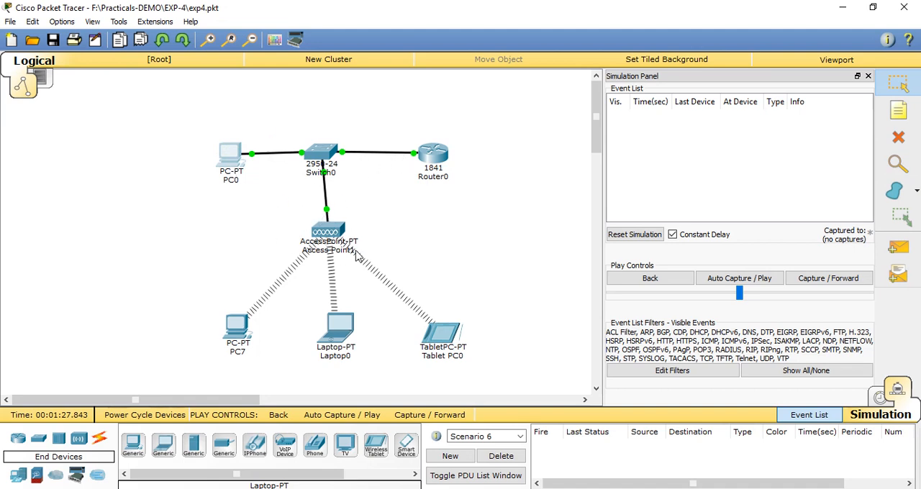
{"action": "mouse_move", "coordinate": [331, 230]}
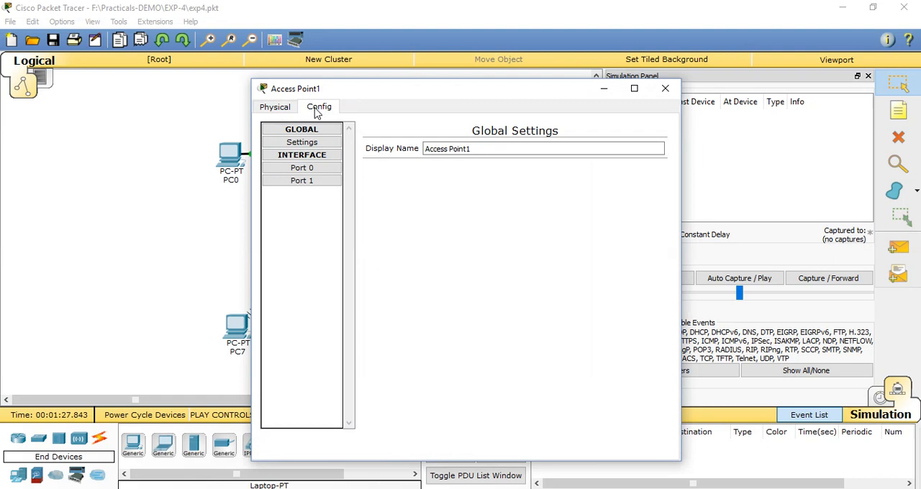
{"action": "left_click", "coordinate": [302, 181]}
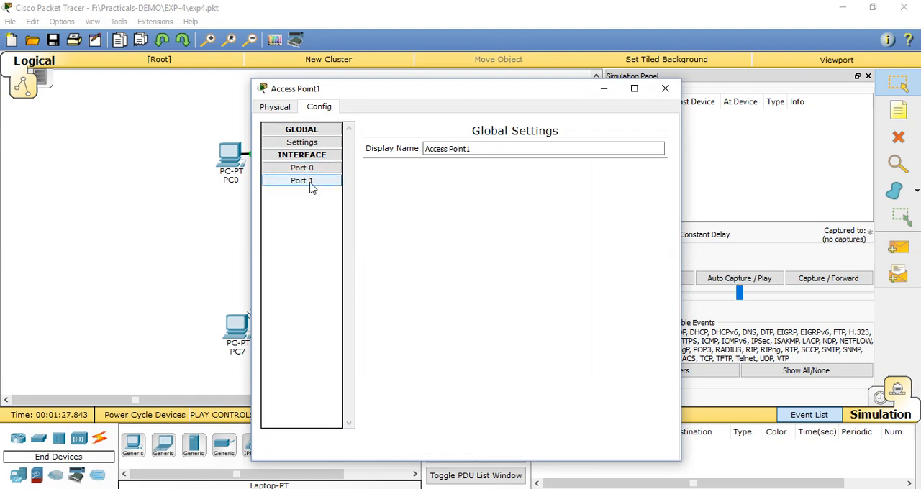
{"action": "left_click", "coordinate": [301, 181]}
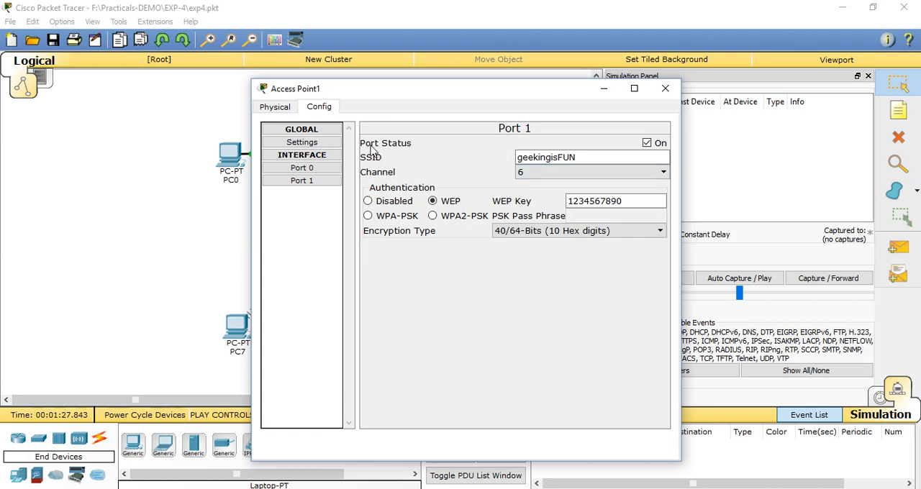
{"action": "mouse_move", "coordinate": [412, 148]}
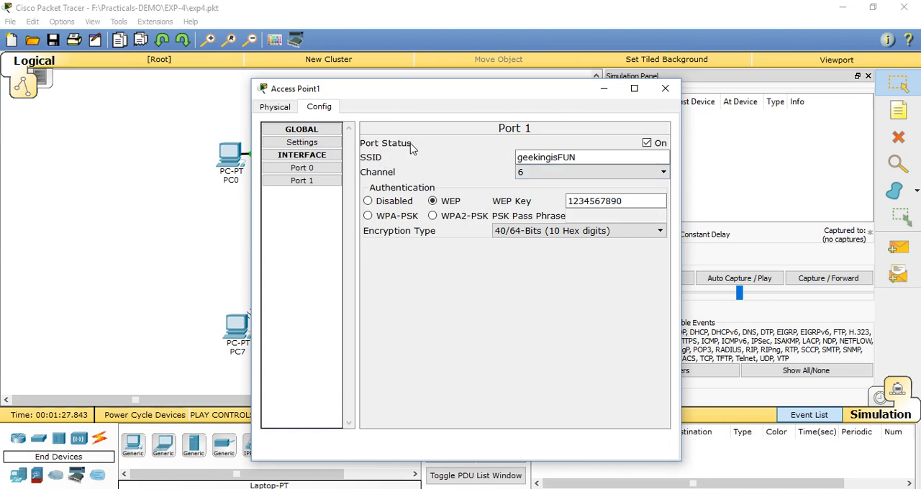
{"action": "mouse_move", "coordinate": [374, 164]}
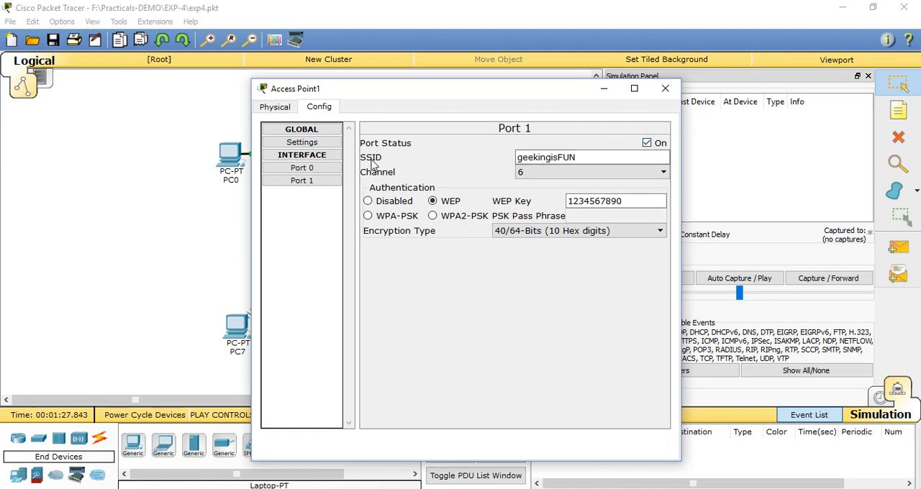
{"action": "left_click", "coordinate": [590, 157]}
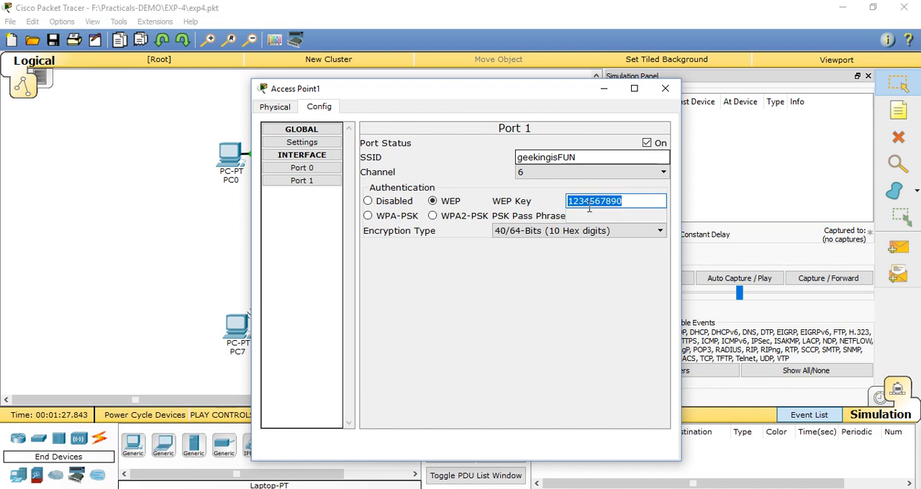
{"action": "mouse_move", "coordinate": [584, 213]}
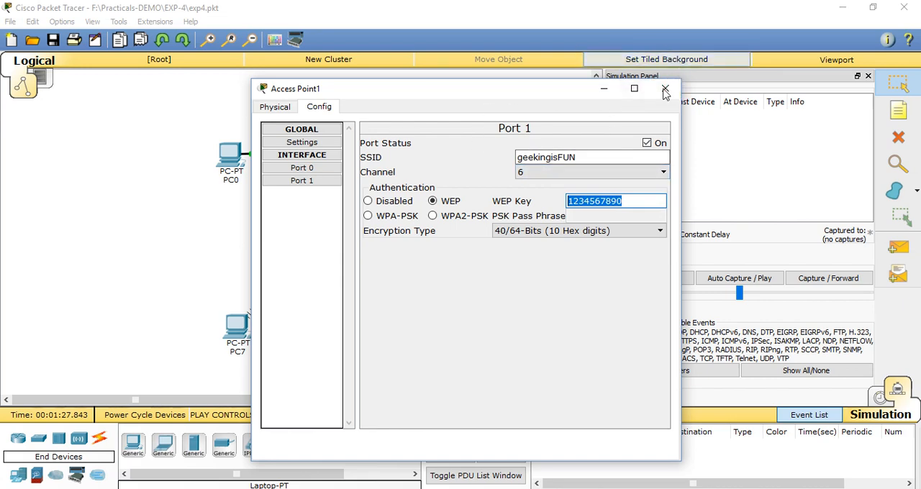
{"action": "left_click", "coordinate": [665, 89]}
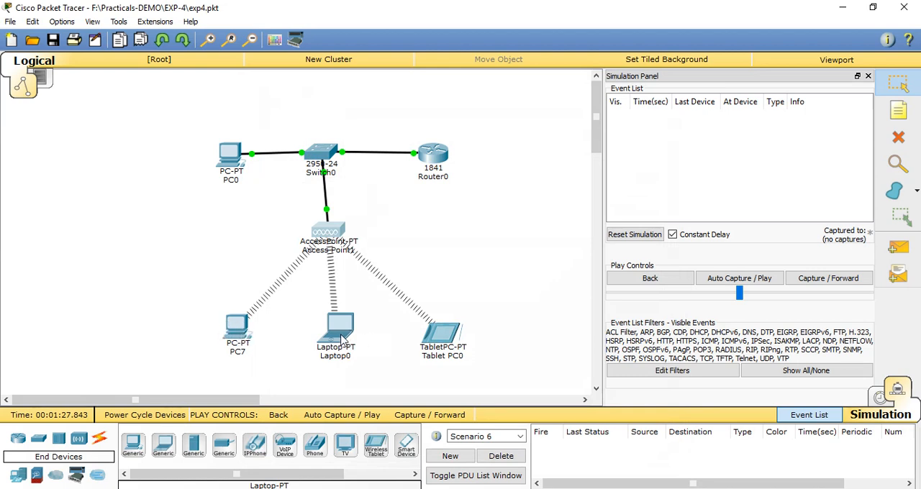
{"action": "mouse_move", "coordinate": [242, 317]}
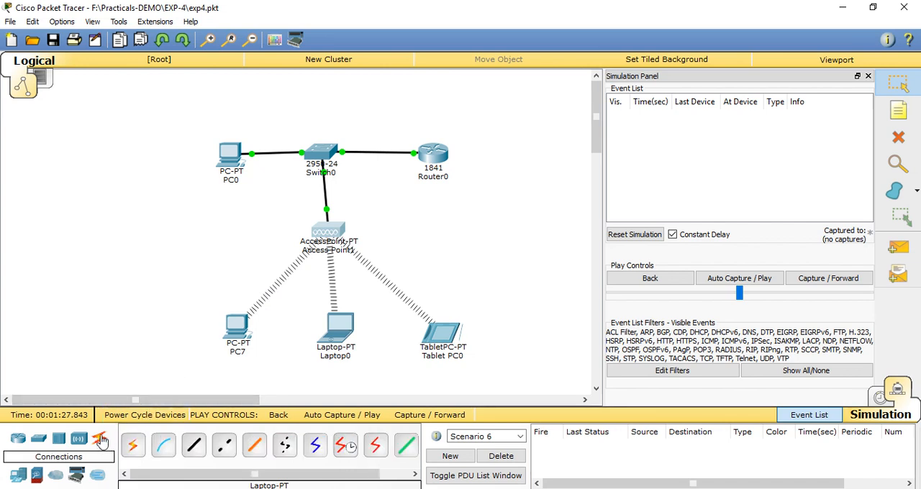
{"action": "mouse_move", "coordinate": [134, 455]}
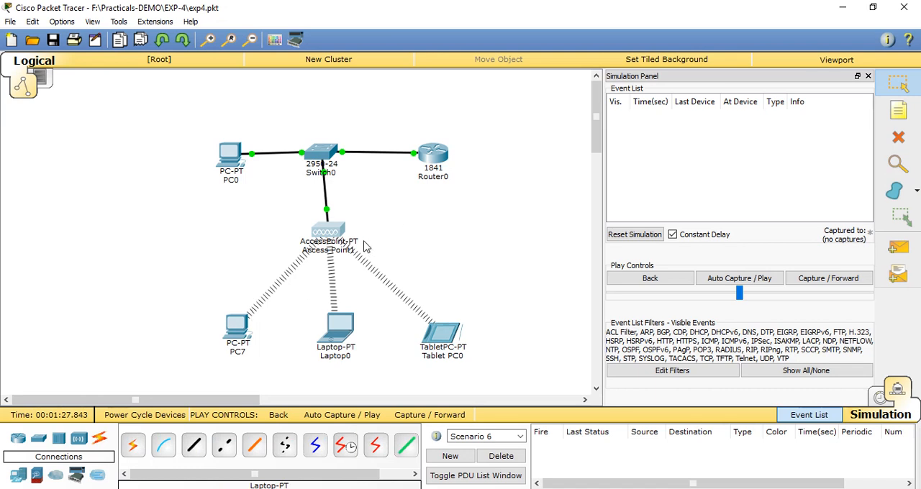
{"action": "mouse_move", "coordinate": [291, 273]}
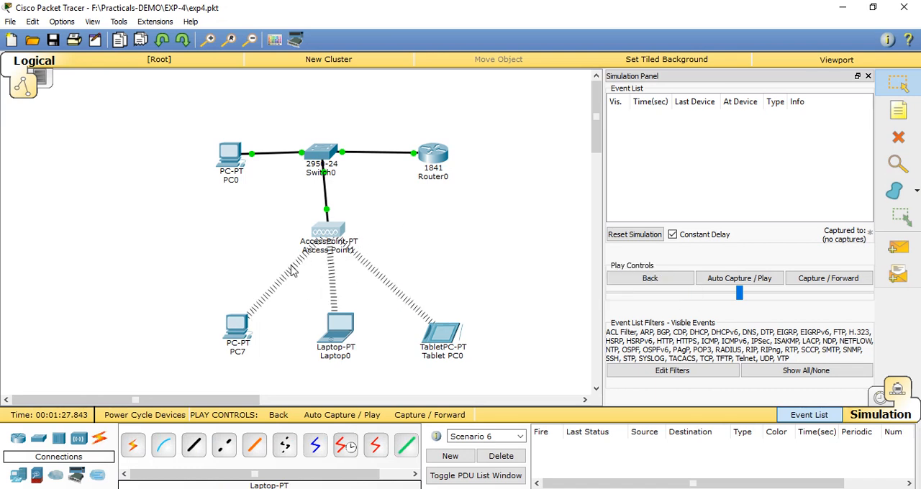
{"action": "mouse_move", "coordinate": [340, 237]}
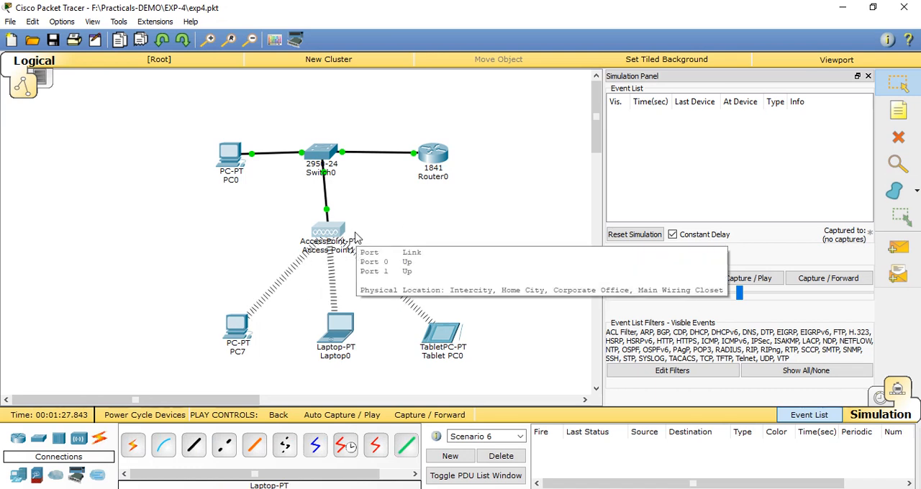
{"action": "mouse_move", "coordinate": [270, 316]}
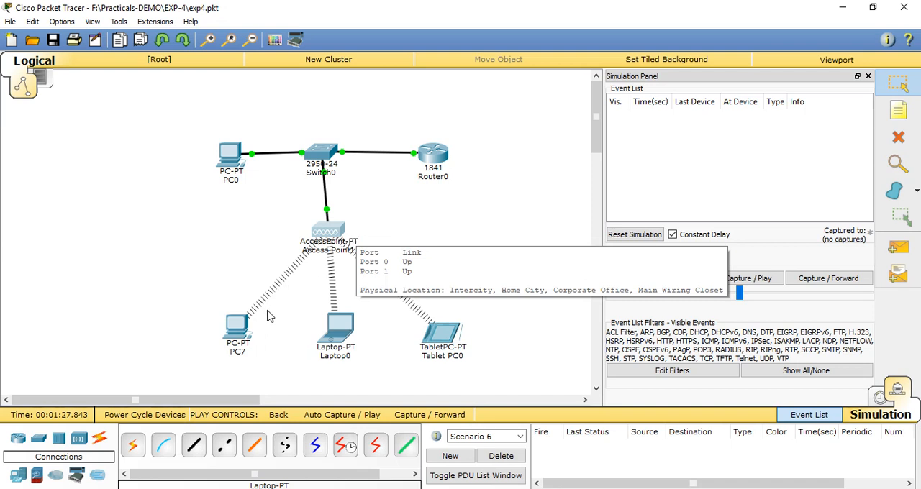
{"action": "mouse_move", "coordinate": [329, 292]}
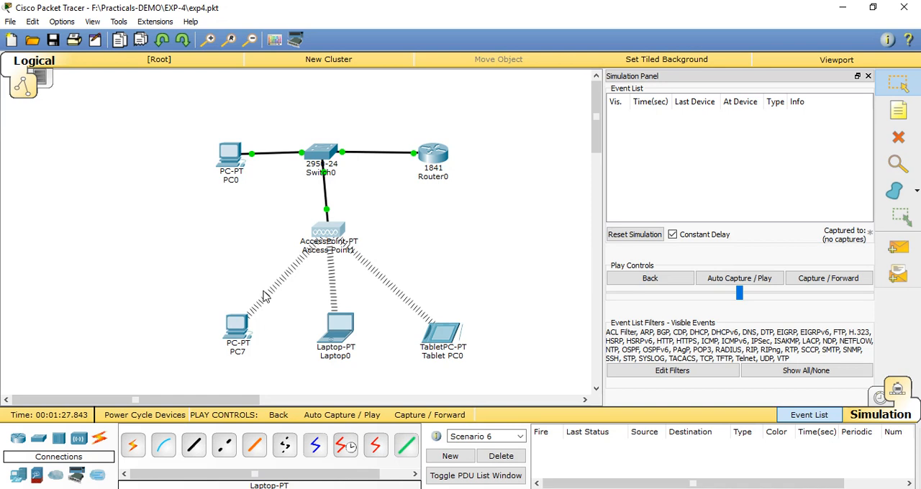
{"action": "mouse_move", "coordinate": [247, 324]}
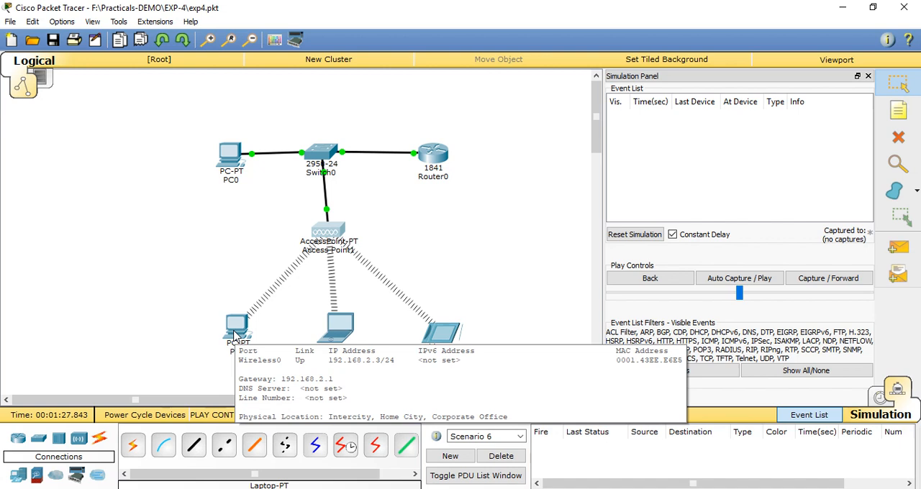
{"action": "mouse_move", "coordinate": [180, 347]}
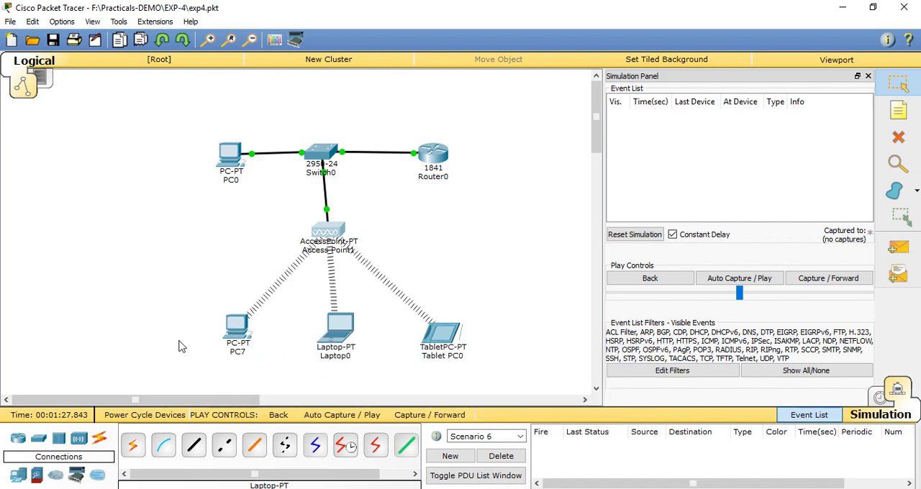
{"action": "mouse_move", "coordinate": [346, 262]}
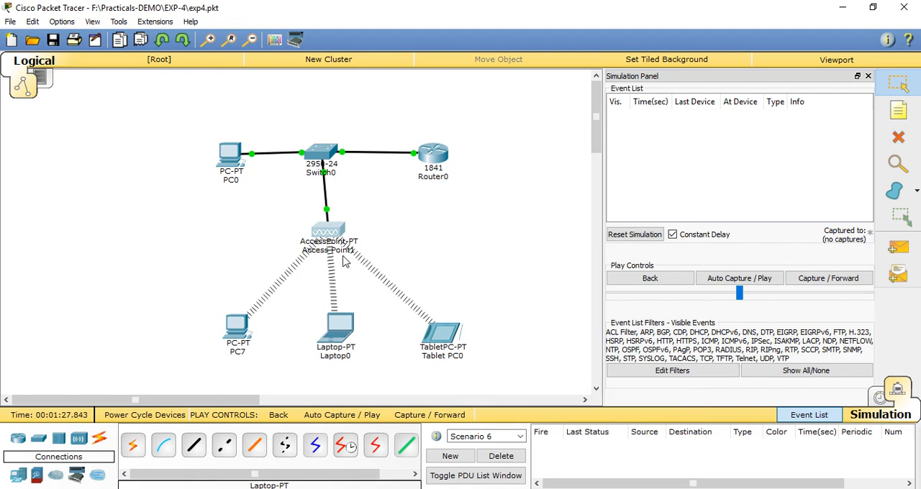
{"action": "mouse_move", "coordinate": [238, 324]}
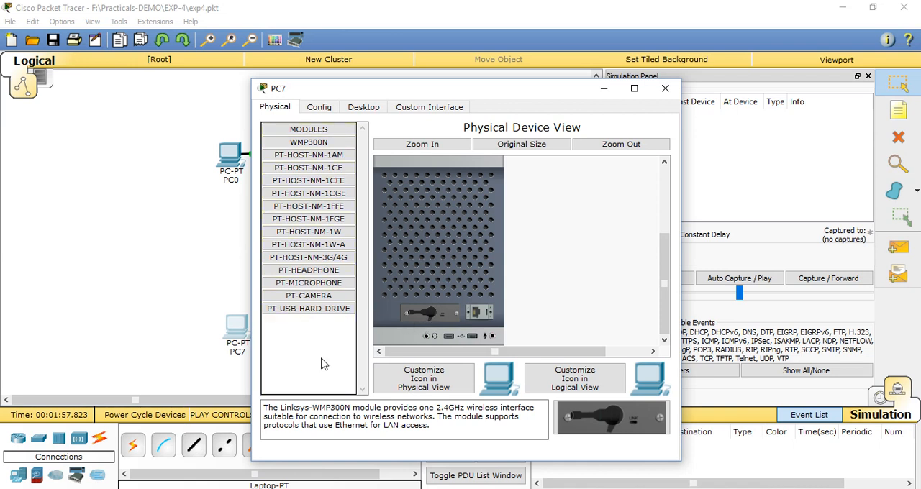
{"action": "mouse_move", "coordinate": [654, 175]}
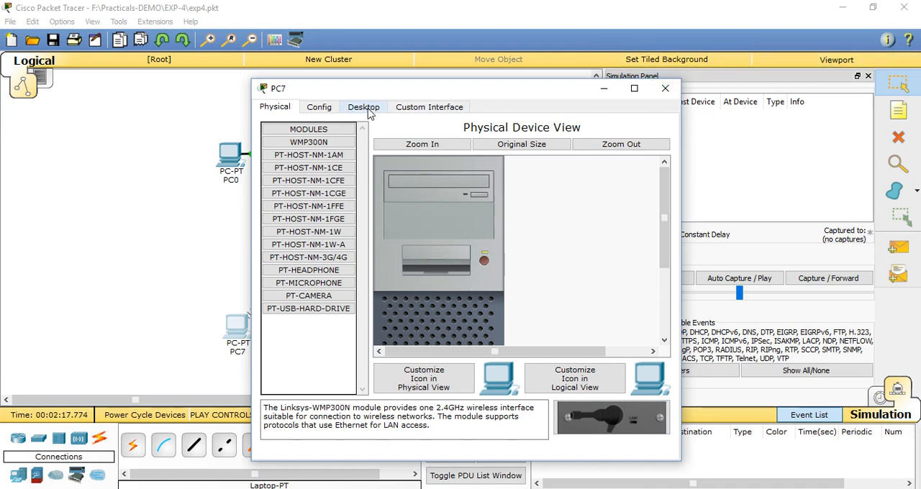
Show PC7's IP configuration: static 192.168.2.3, mask 255.255.255.0, gateway 192.168.2.1
{"action": "left_click", "coordinate": [363, 107]}
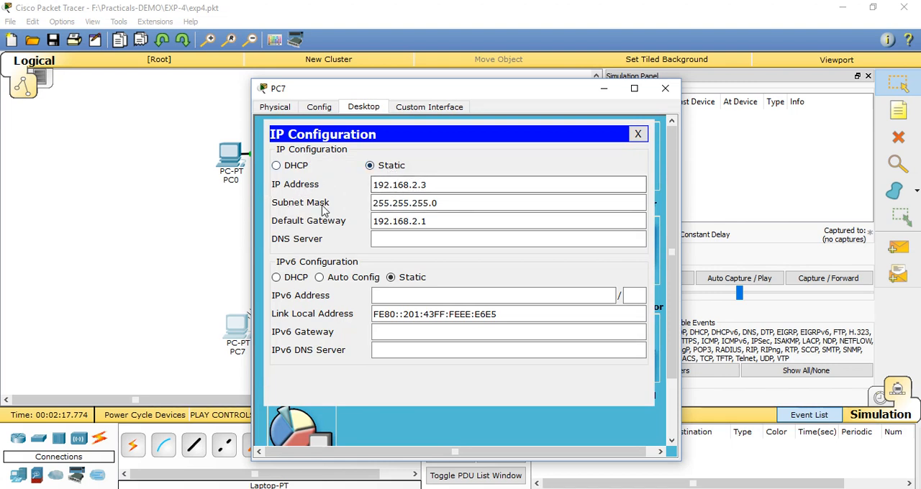
{"action": "mouse_move", "coordinate": [298, 222]}
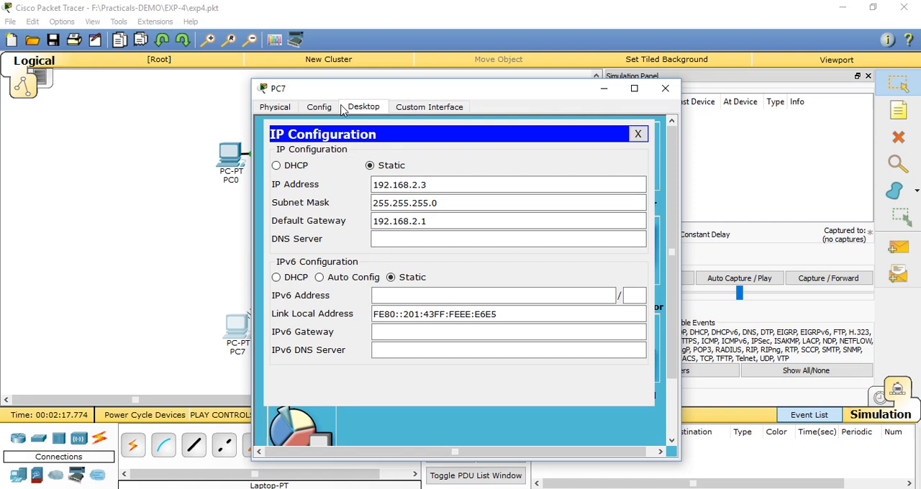
{"action": "left_click", "coordinate": [319, 106]}
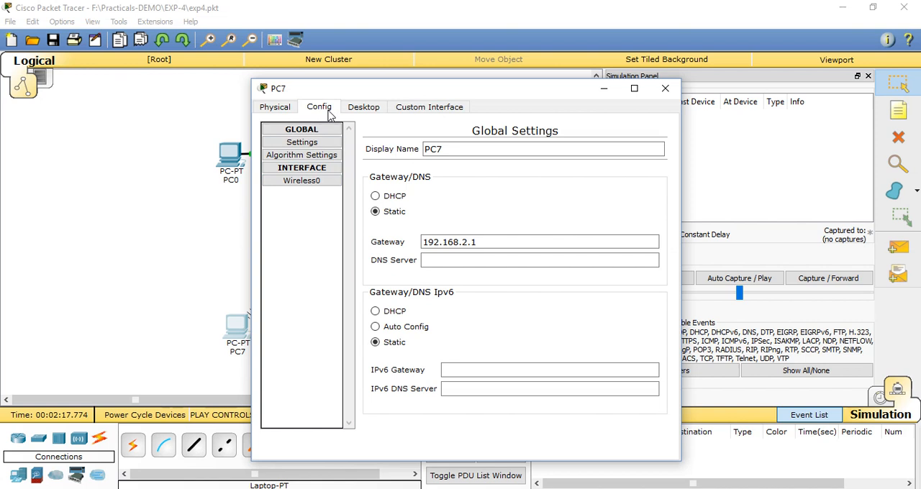
{"action": "left_click", "coordinate": [301, 180]}
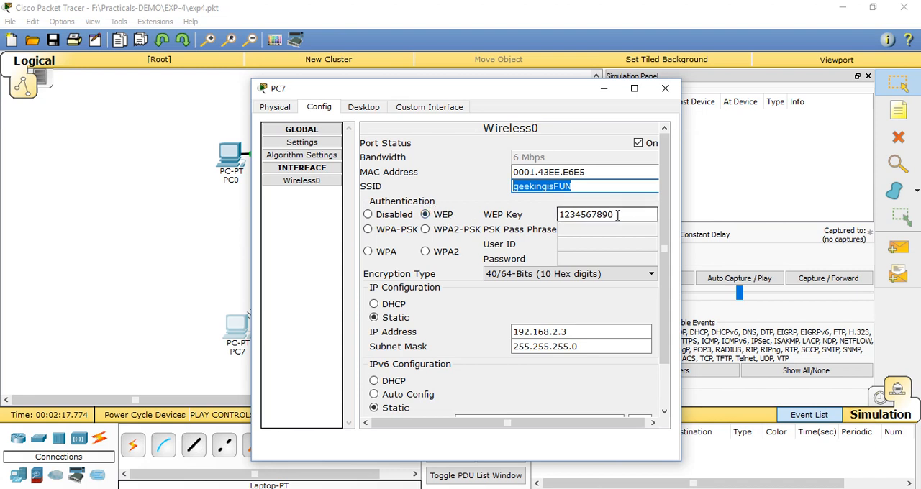
{"action": "left_click", "coordinate": [593, 215]}
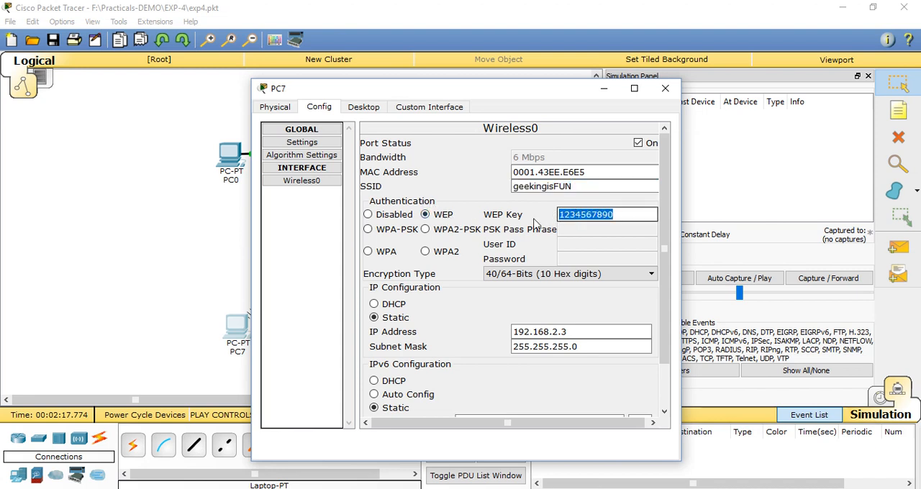
{"action": "mouse_move", "coordinate": [665, 88]}
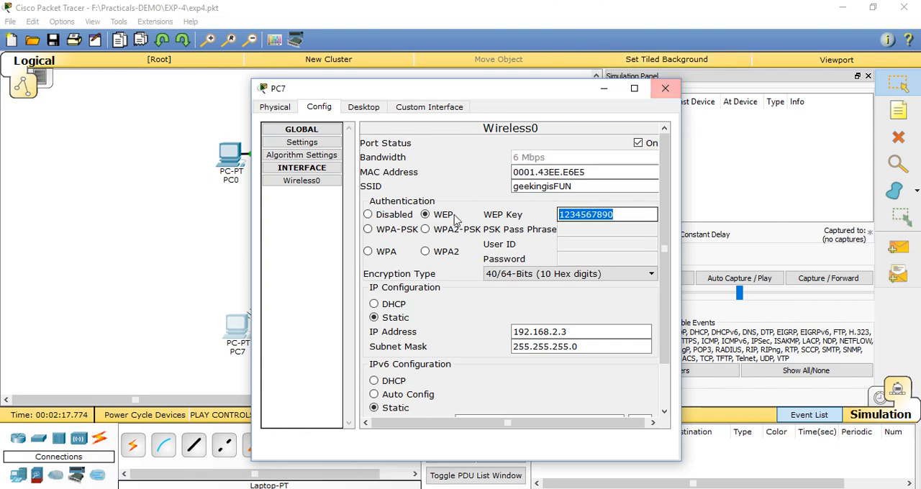
{"action": "left_click", "coordinate": [665, 88]}
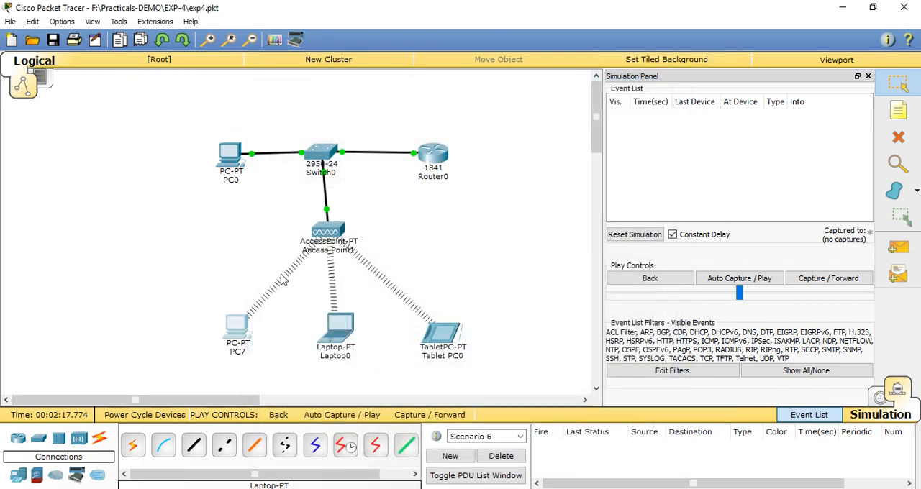
{"action": "mouse_move", "coordinate": [303, 266]}
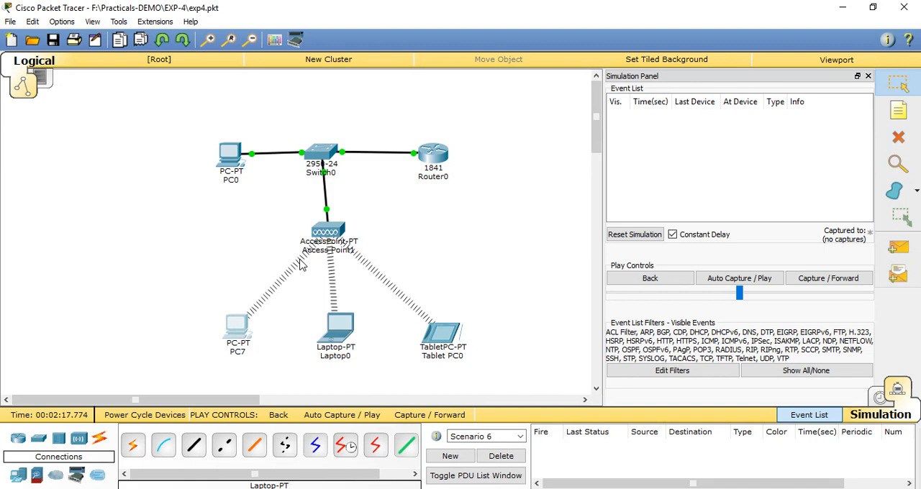
{"action": "double_click", "coordinate": [334, 331]}
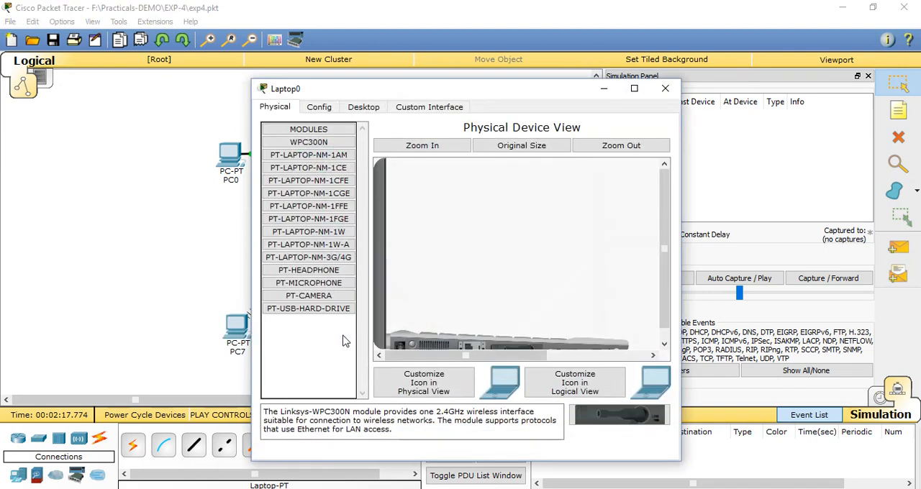
{"action": "left_click", "coordinate": [320, 106]}
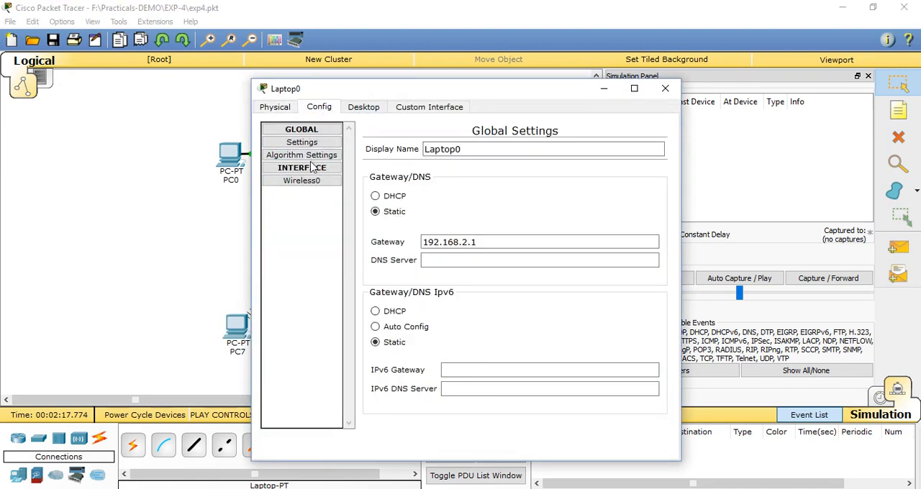
{"action": "left_click", "coordinate": [299, 181]}
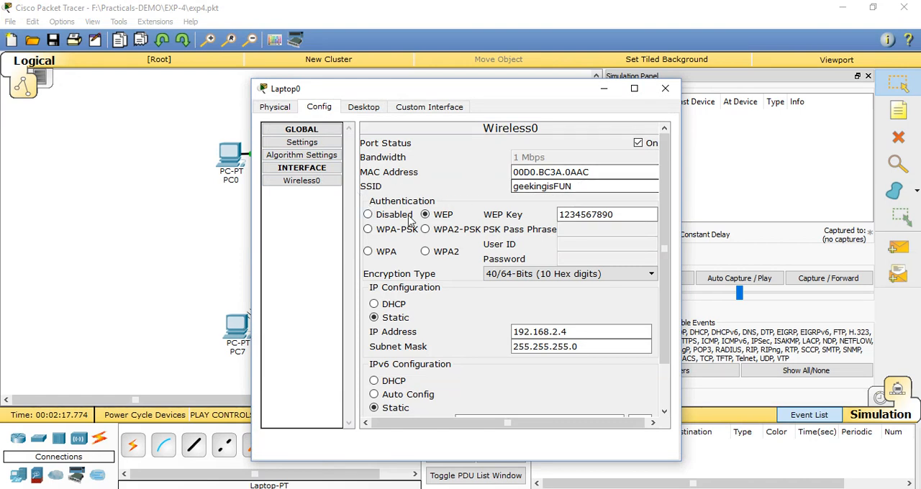
{"action": "double_click", "coordinate": [605, 215]}
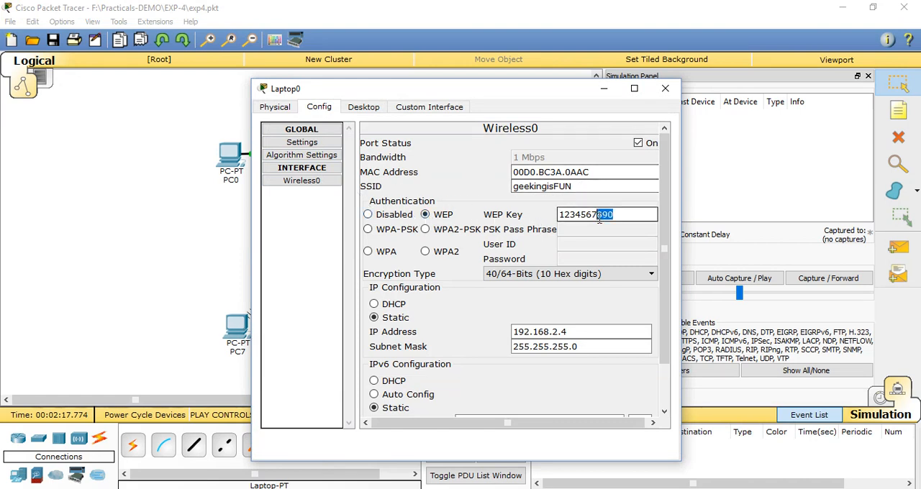
{"action": "triple_click", "coordinate": [603, 215]}
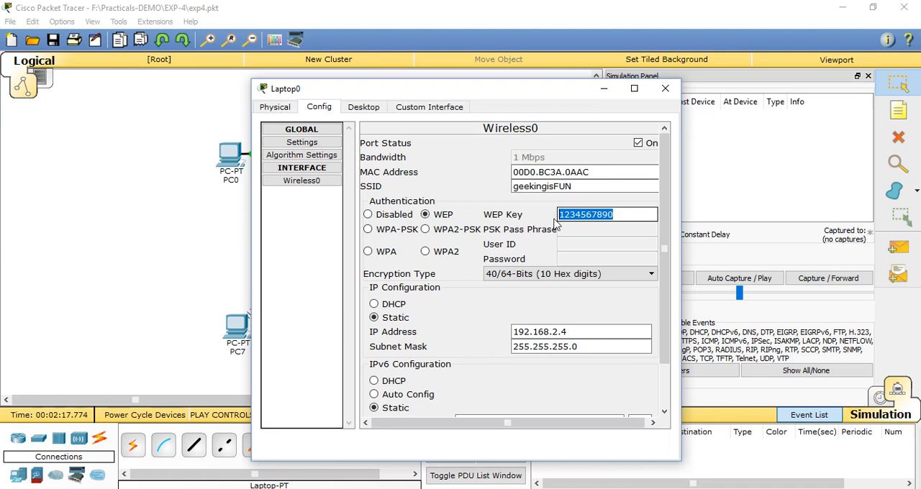
{"action": "mouse_move", "coordinate": [665, 90]}
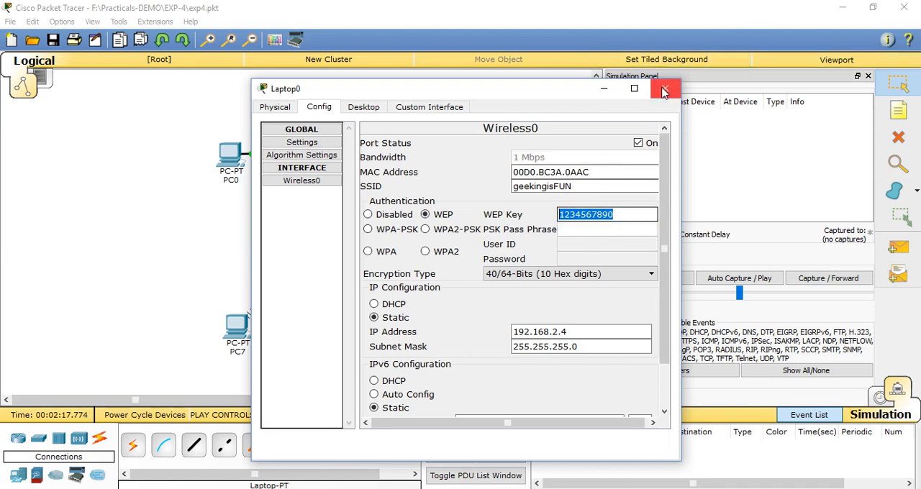
{"action": "left_click", "coordinate": [362, 107]}
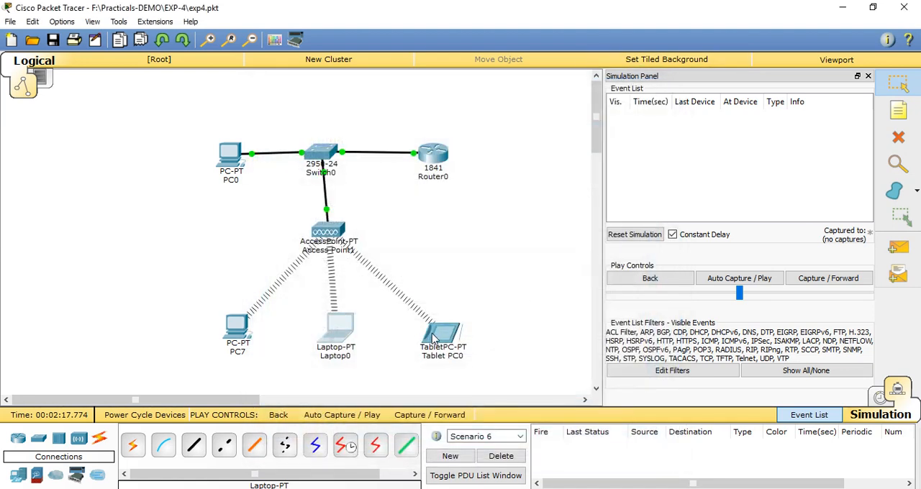
{"action": "left_click", "coordinate": [441, 334]}
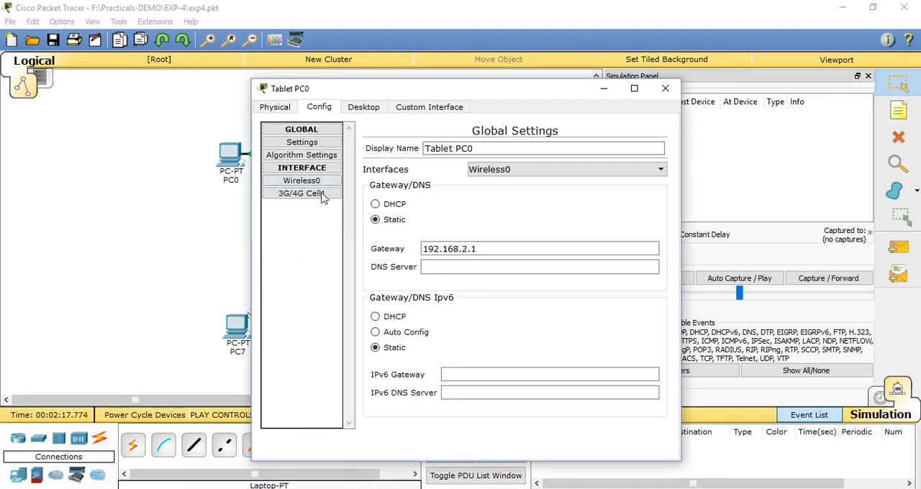
{"action": "left_click", "coordinate": [301, 180]}
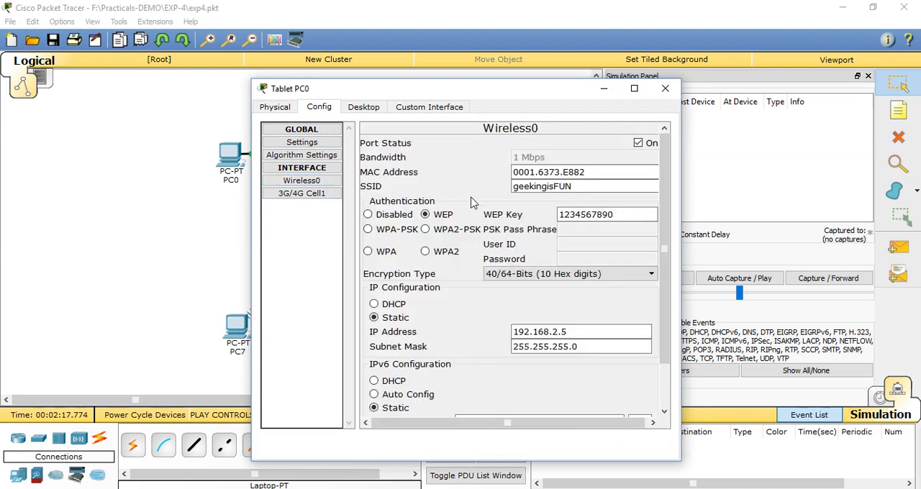
{"action": "mouse_move", "coordinate": [527, 210]}
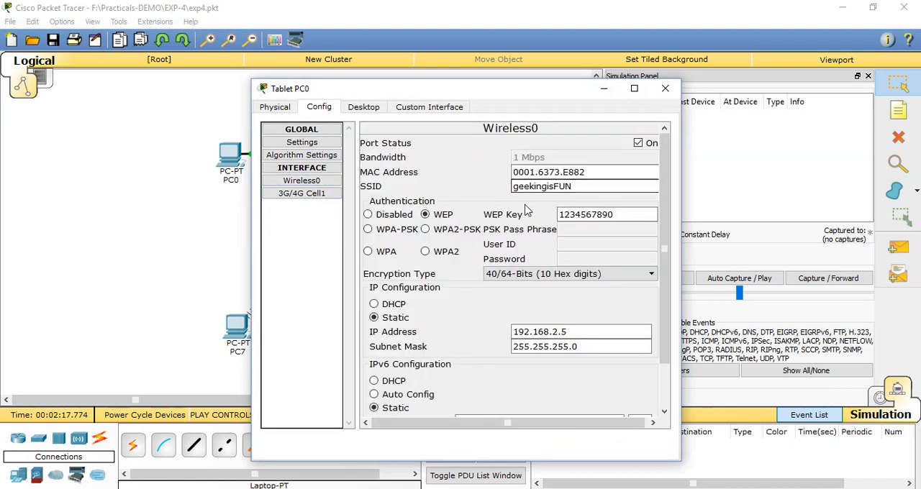
{"action": "mouse_move", "coordinate": [428, 116]}
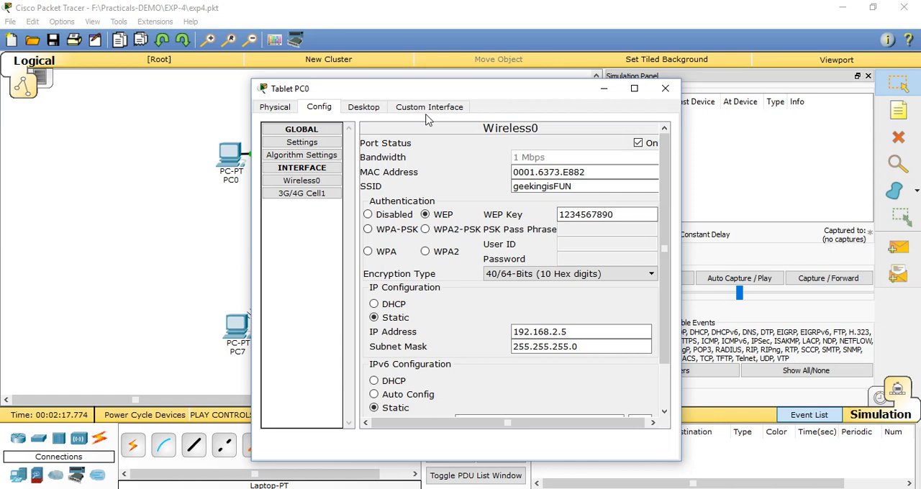
{"action": "left_click", "coordinate": [363, 106]}
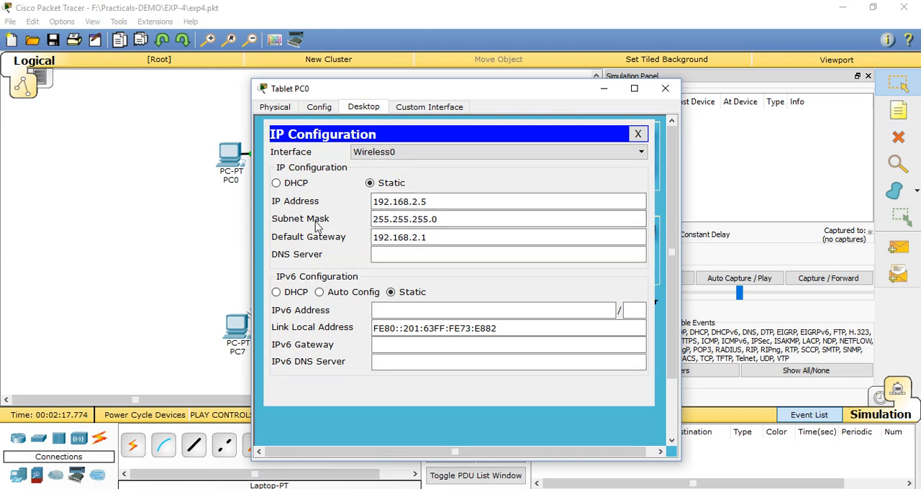
{"action": "mouse_move", "coordinate": [307, 242]}
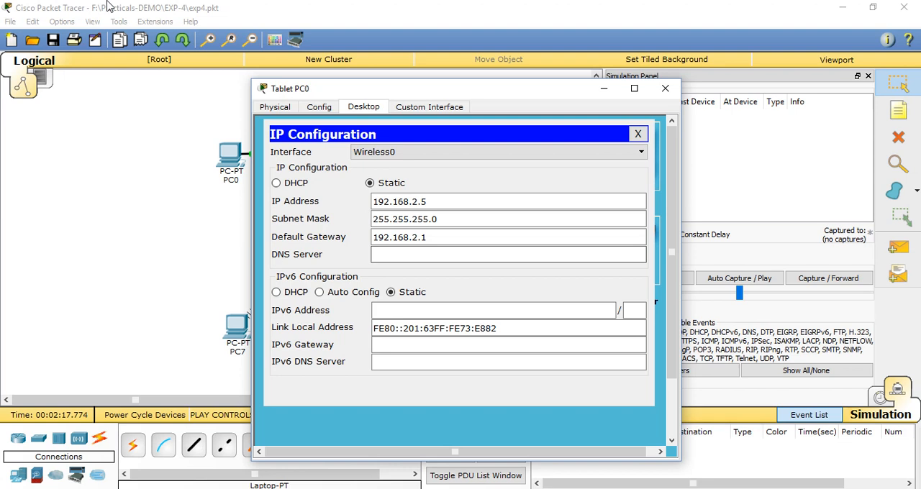
{"action": "mouse_move", "coordinate": [282, 48]}
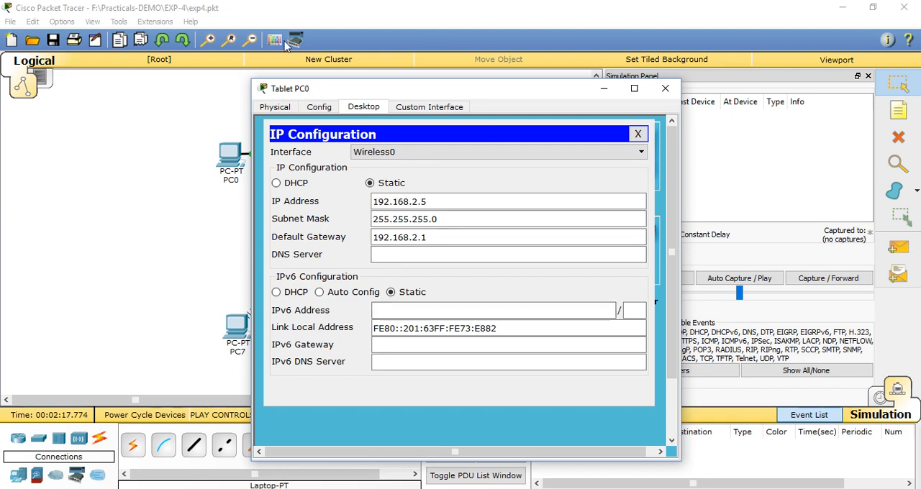
{"action": "mouse_move", "coordinate": [665, 88]}
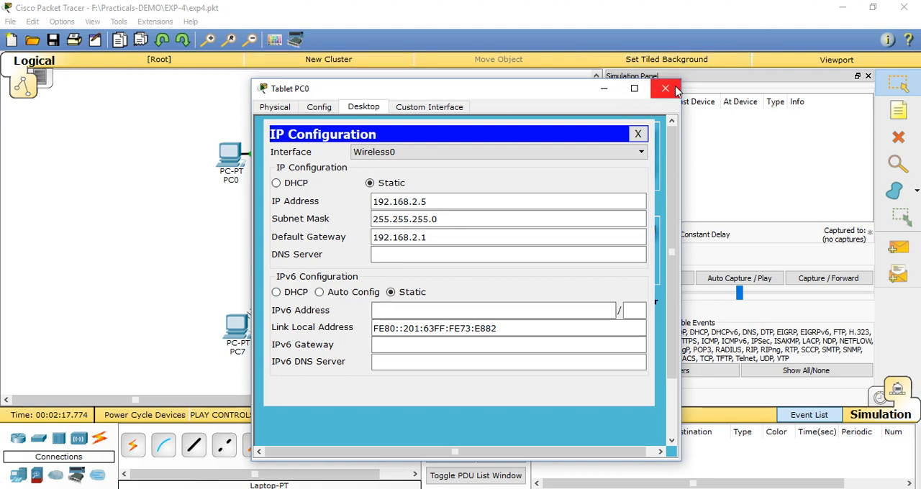
{"action": "mouse_move", "coordinate": [665, 88]}
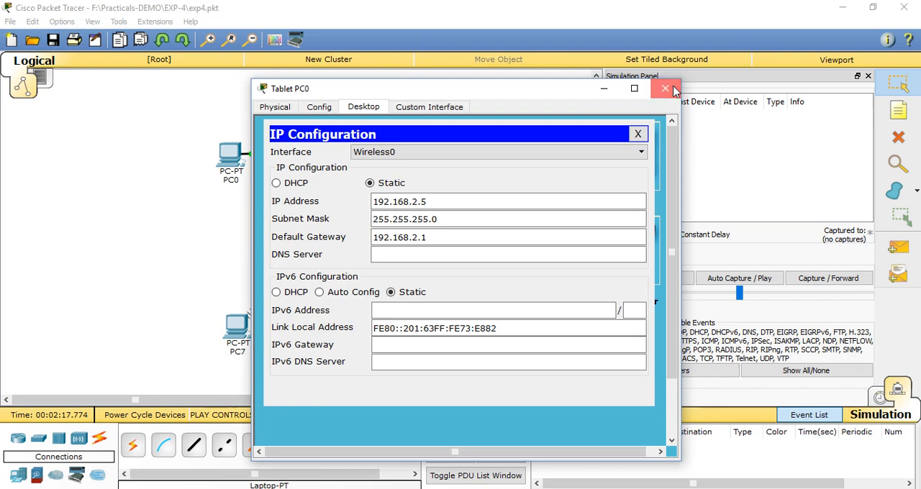
{"action": "left_click", "coordinate": [665, 88]}
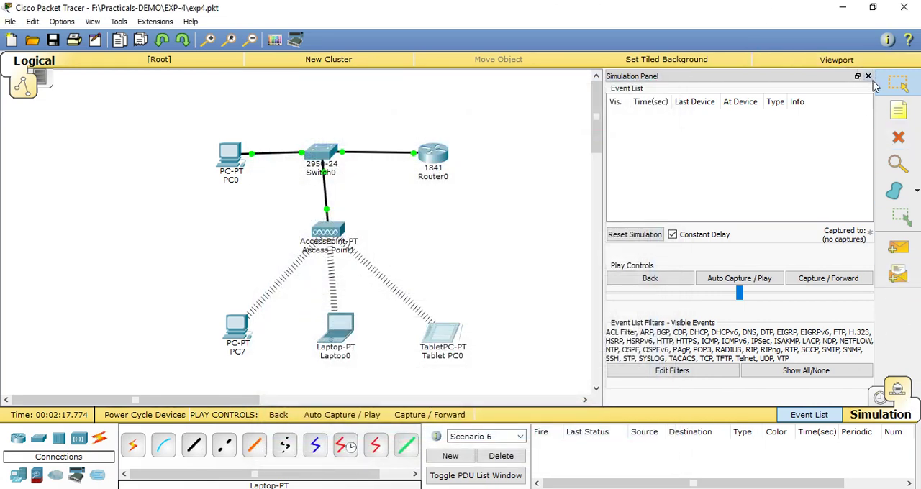
Add a simple PDU ping from Tablet PC0 to PC0 and forward it through the access point
{"action": "left_click", "coordinate": [867, 75]}
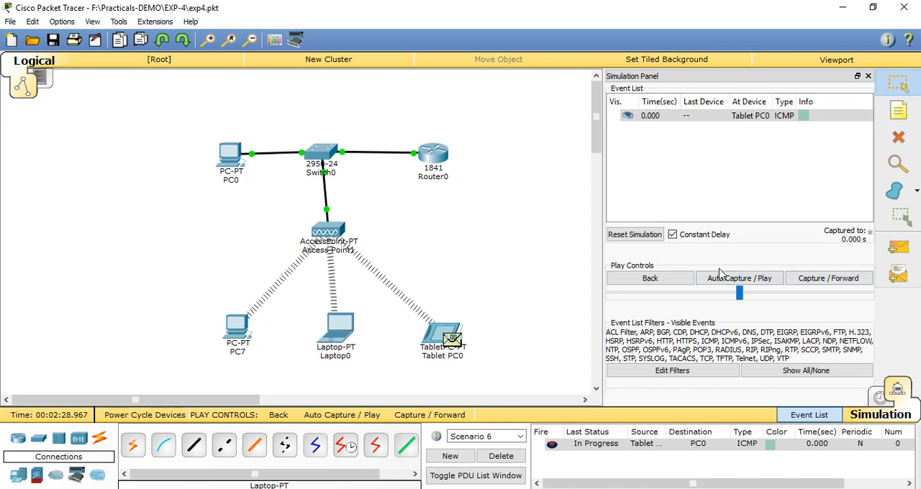
{"action": "mouse_move", "coordinate": [726, 281]}
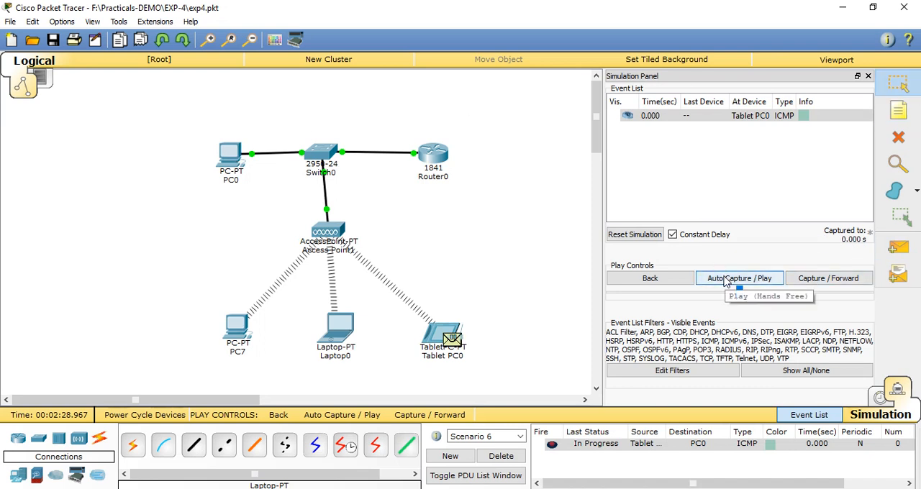
{"action": "mouse_move", "coordinate": [723, 285]}
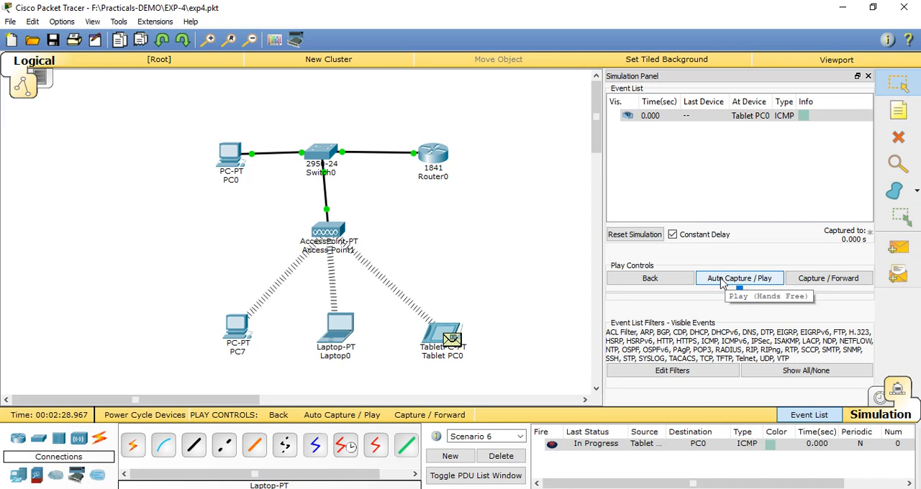
{"action": "left_click", "coordinate": [742, 278]}
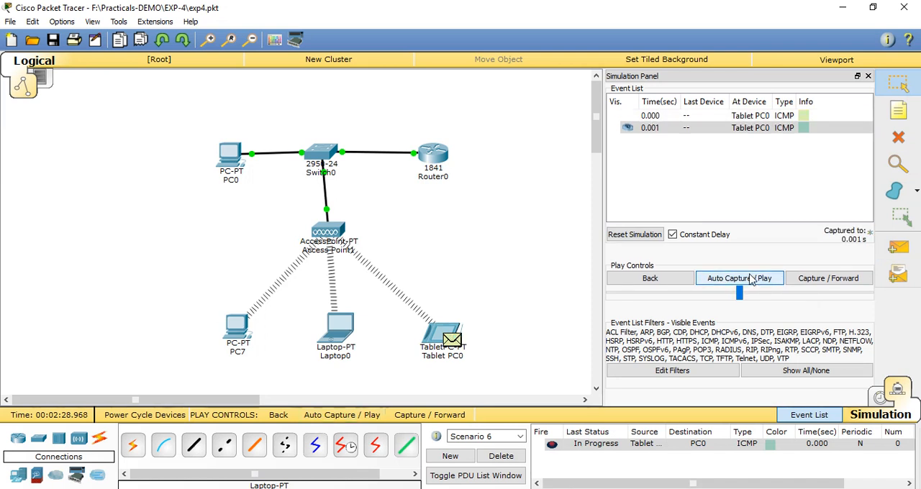
{"action": "left_click", "coordinate": [740, 278]}
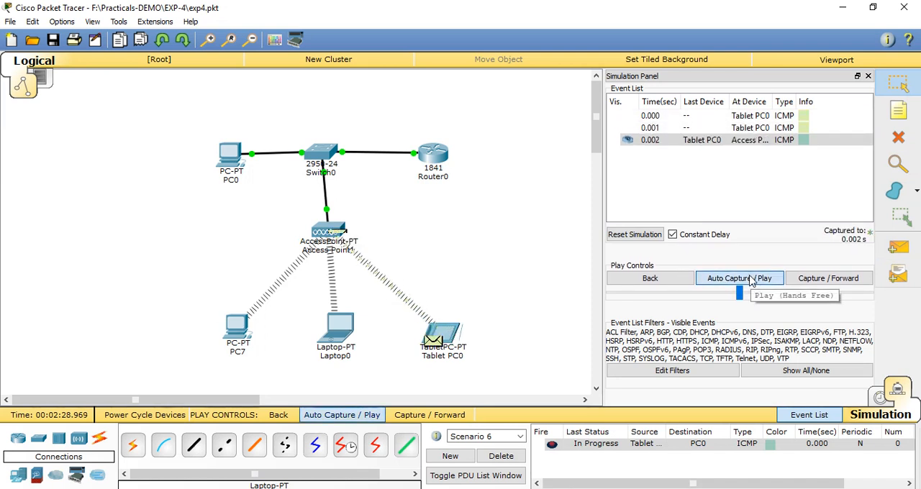
{"action": "left_click", "coordinate": [740, 278]}
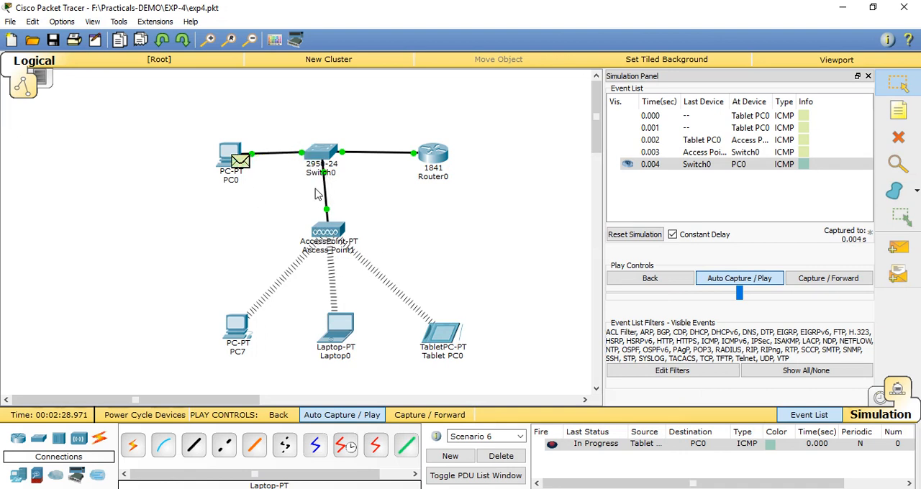
{"action": "left_click", "coordinate": [740, 278]}
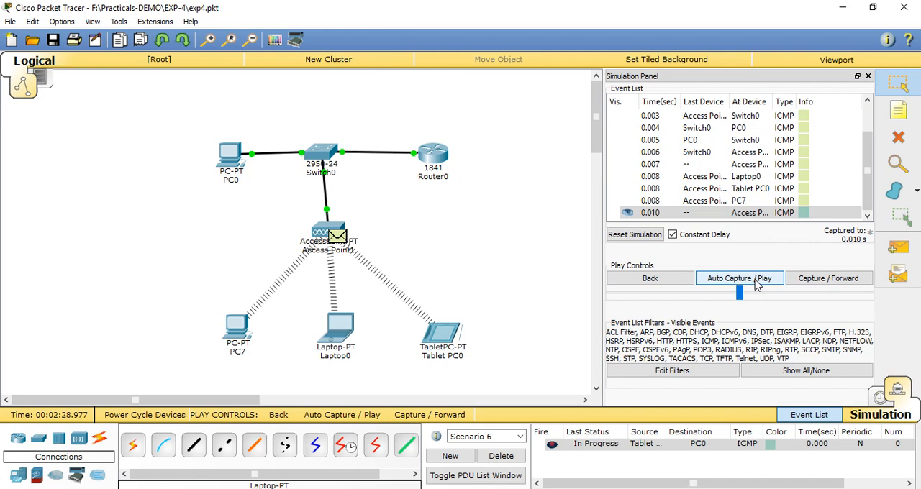
Step the simulation until the ping is Successful and show its packet details at PC7
{"action": "left_click", "coordinate": [832, 277]}
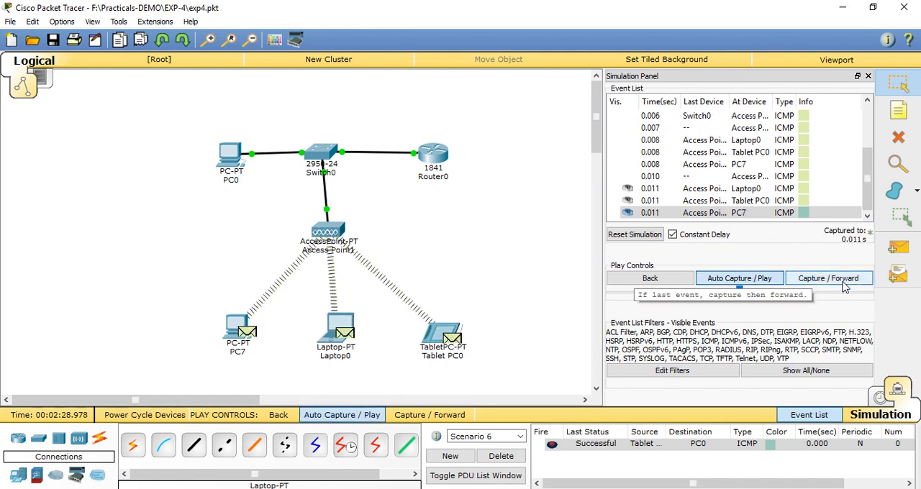
{"action": "left_click", "coordinate": [828, 278]}
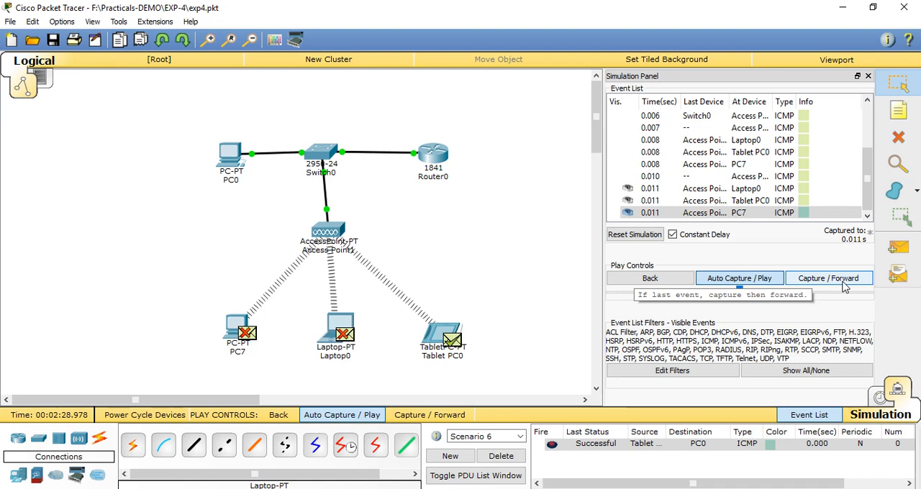
{"action": "left_click", "coordinate": [831, 278]}
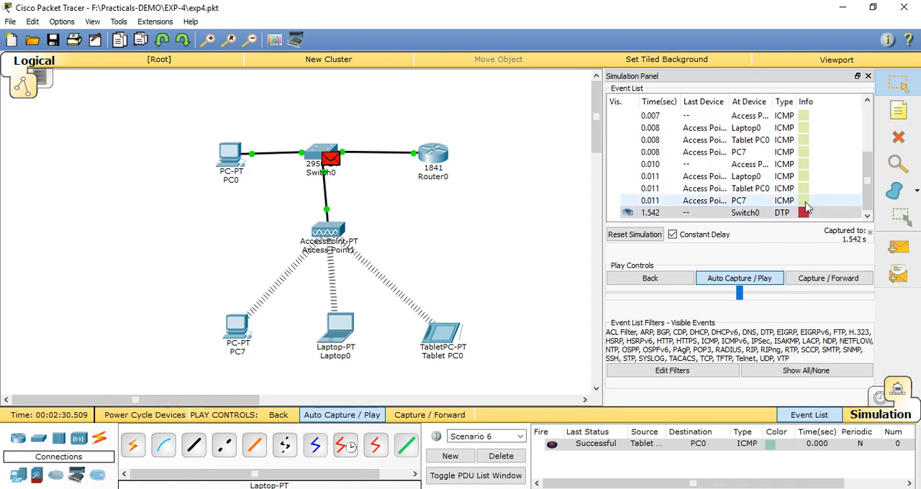
{"action": "left_click", "coordinate": [740, 278]}
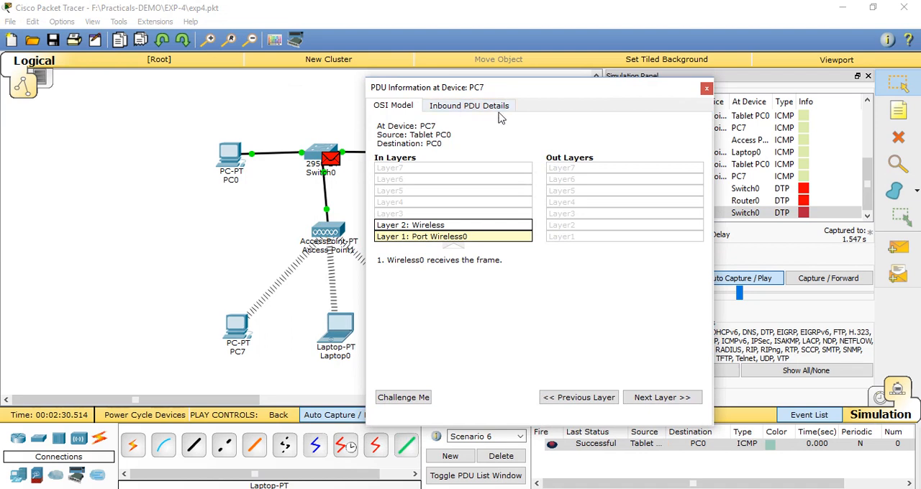
{"action": "mouse_move", "coordinate": [394, 110]}
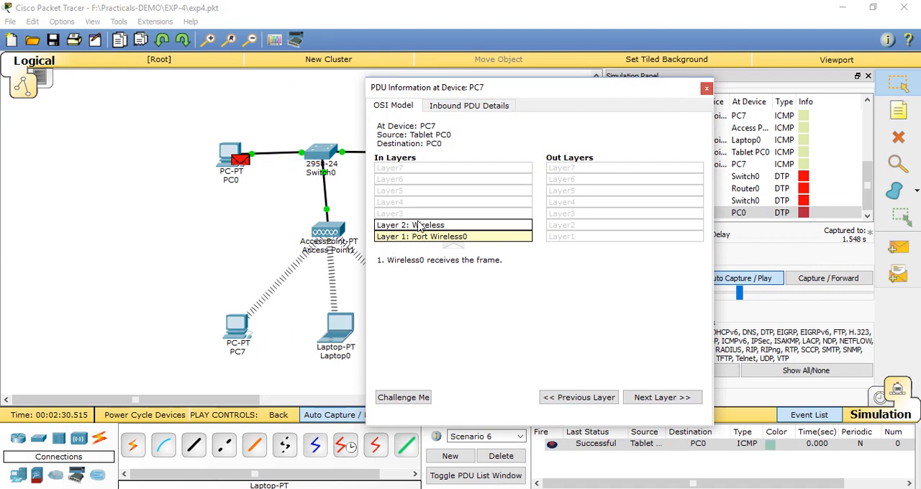
{"action": "mouse_move", "coordinate": [406, 193]}
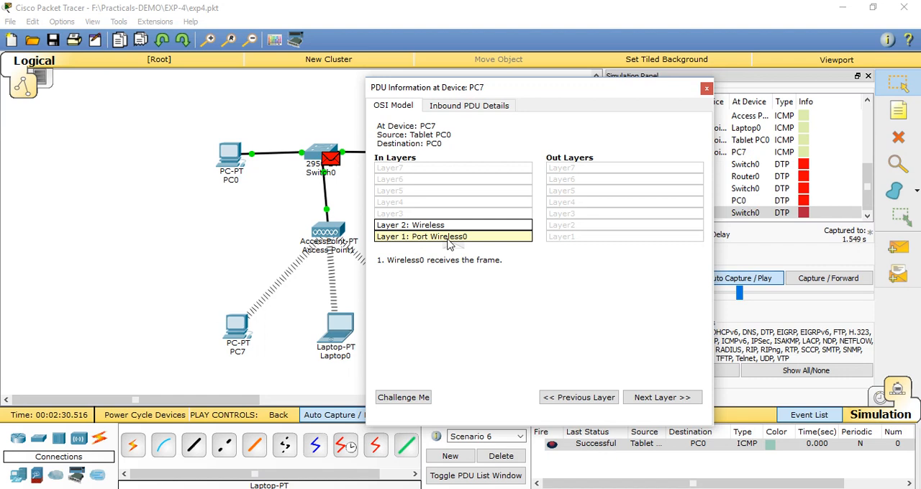
Review PC7's inbound 802.11 frame down to the ICMP reply from 192.168.2.2 to 192.168.2.5, then close it
{"action": "left_click", "coordinate": [470, 107]}
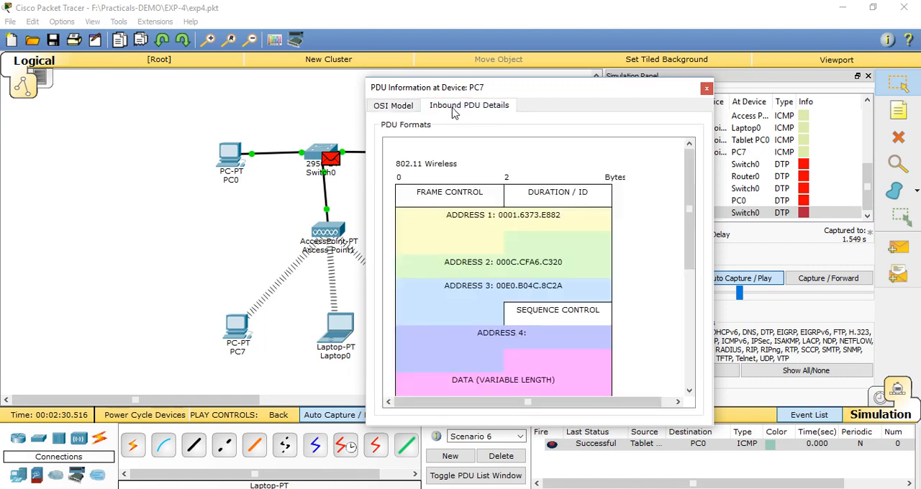
{"action": "mouse_move", "coordinate": [423, 173]}
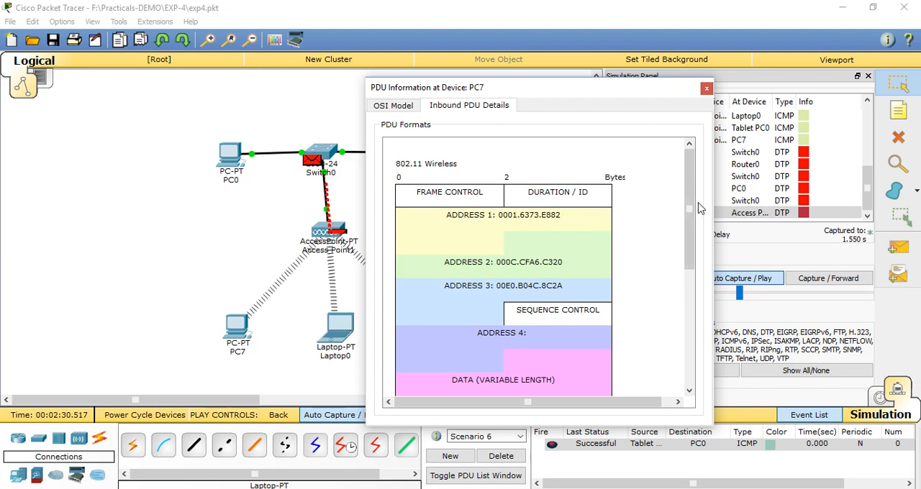
{"action": "scroll", "scroll_direction": "down", "scroll_amount": 3}
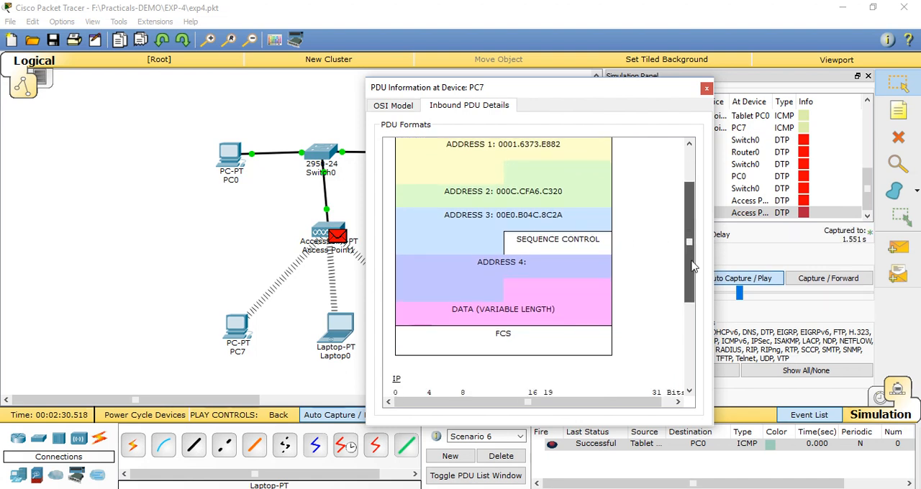
{"action": "scroll", "scroll_direction": "down", "scroll_amount": 3}
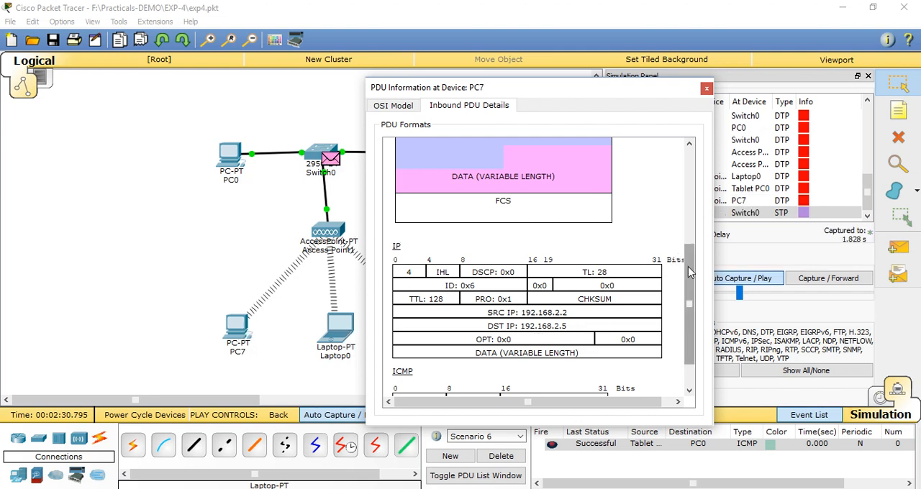
{"action": "scroll", "scroll_direction": "down", "scroll_amount": 3}
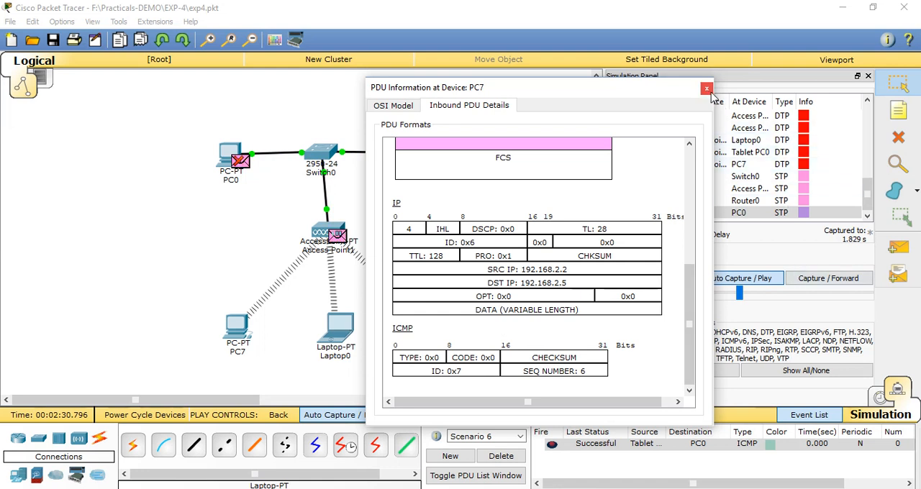
{"action": "left_click", "coordinate": [706, 88]}
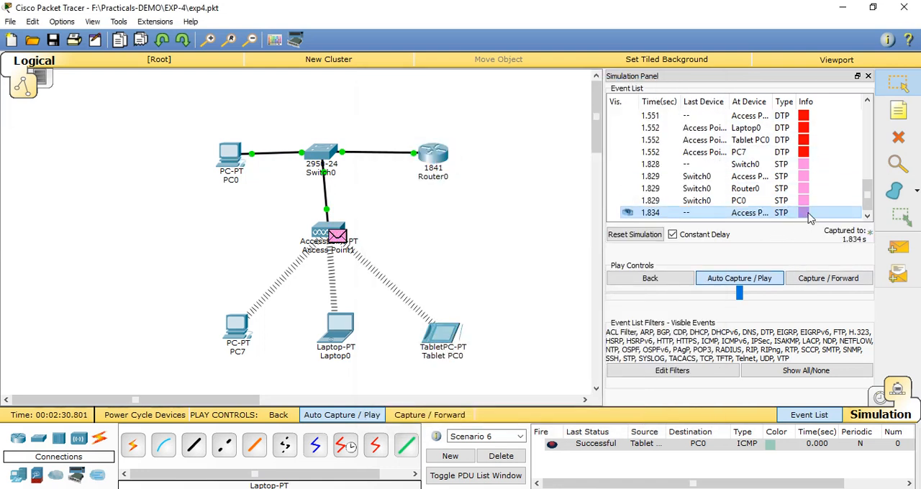
Show the PDU details of Switch0's STP frame at Access Point1
{"action": "left_click", "coordinate": [806, 211]}
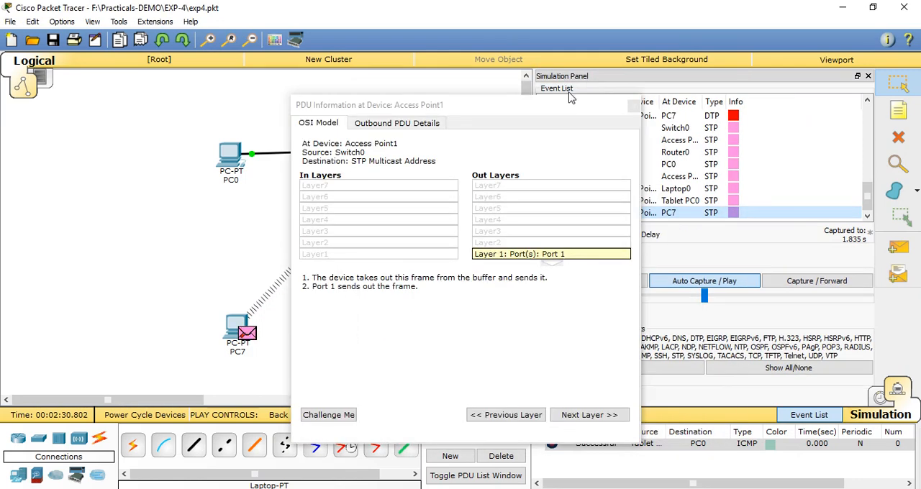
Examine Access Point1's outbound STP BPDU fields and select root ID 32769 / 000C.CF30.B390
{"action": "left_click", "coordinate": [397, 123]}
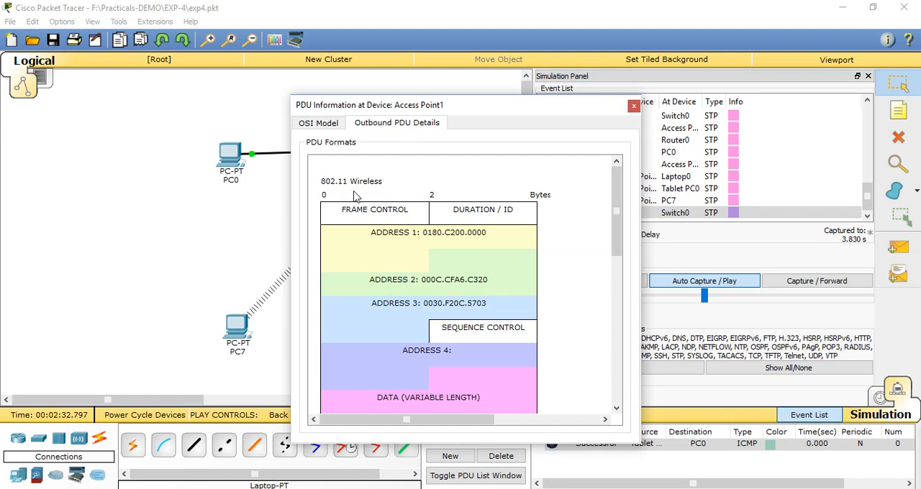
{"action": "scroll", "scroll_direction": "down", "scroll_amount": 3}
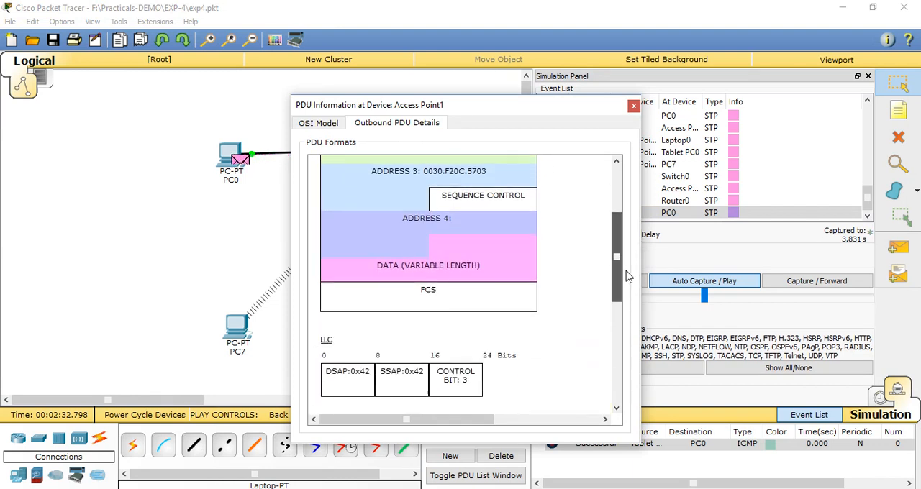
{"action": "scroll", "scroll_direction": "down", "scroll_amount": 3}
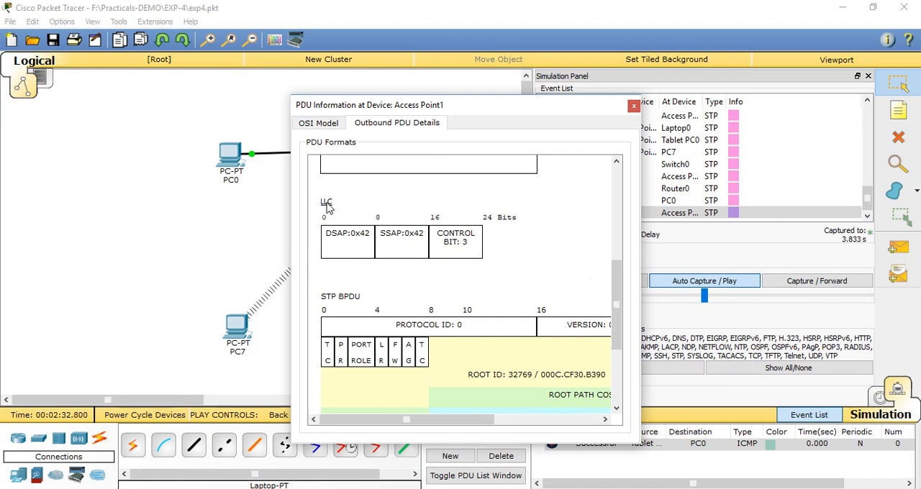
{"action": "mouse_move", "coordinate": [415, 272]}
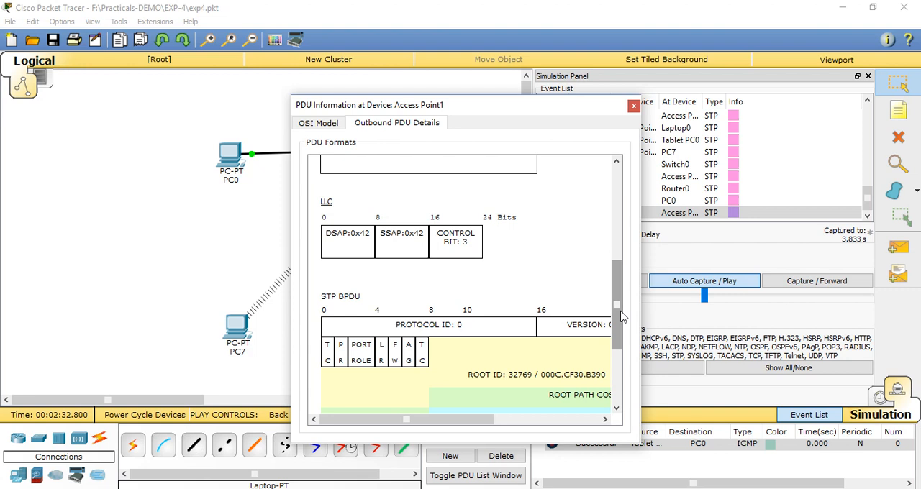
{"action": "scroll", "scroll_direction": "down", "scroll_amount": 3}
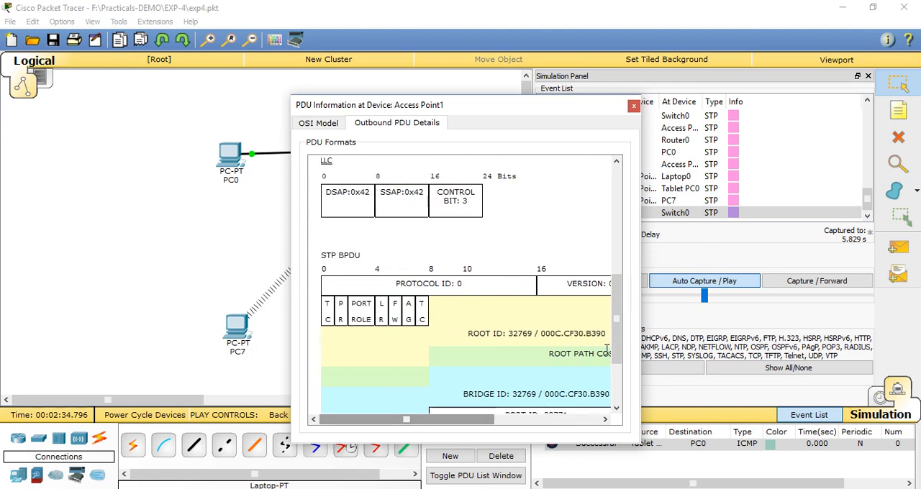
{"action": "scroll", "scroll_direction": "down", "scroll_amount": 3}
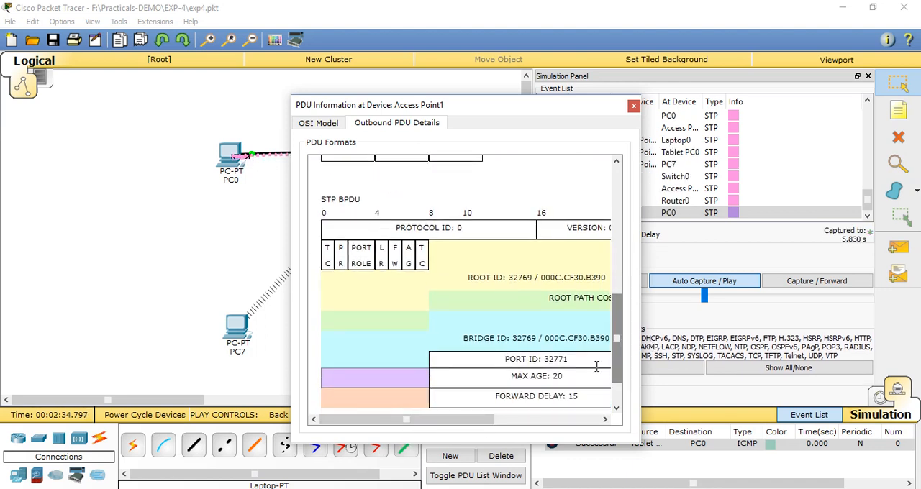
{"action": "left_click_drag", "start_coordinate": [406, 421], "coordinate": [435, 421]}
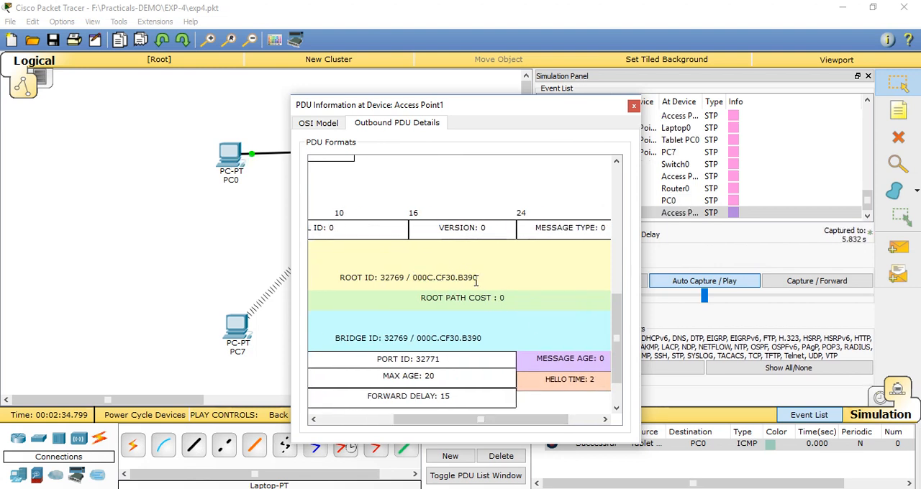
{"action": "double_click", "coordinate": [441, 278]}
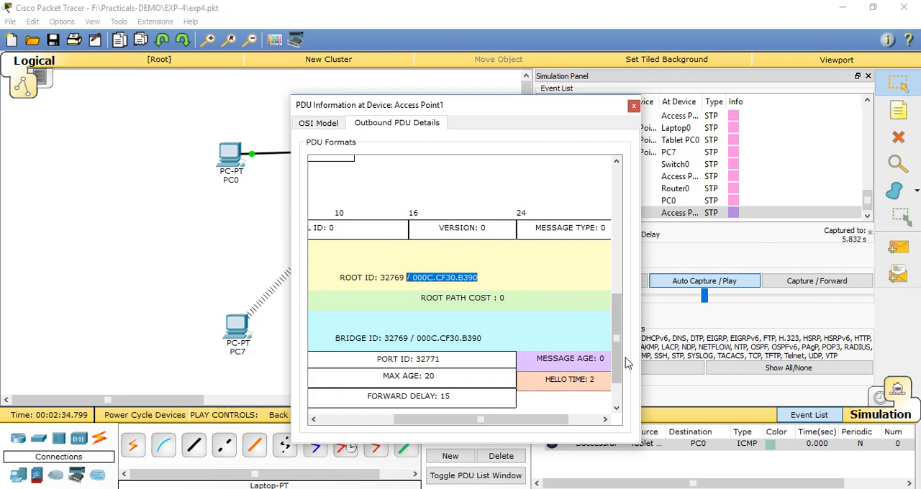